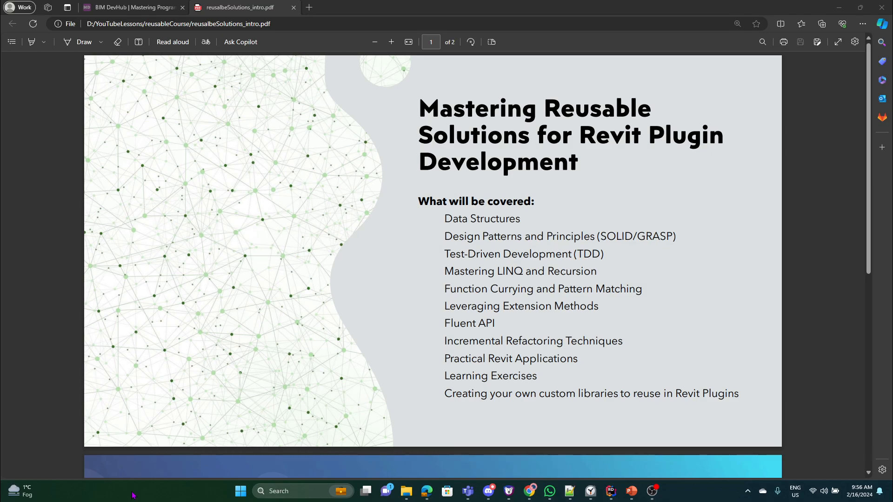
pyautogui.moveTo(468, 221)
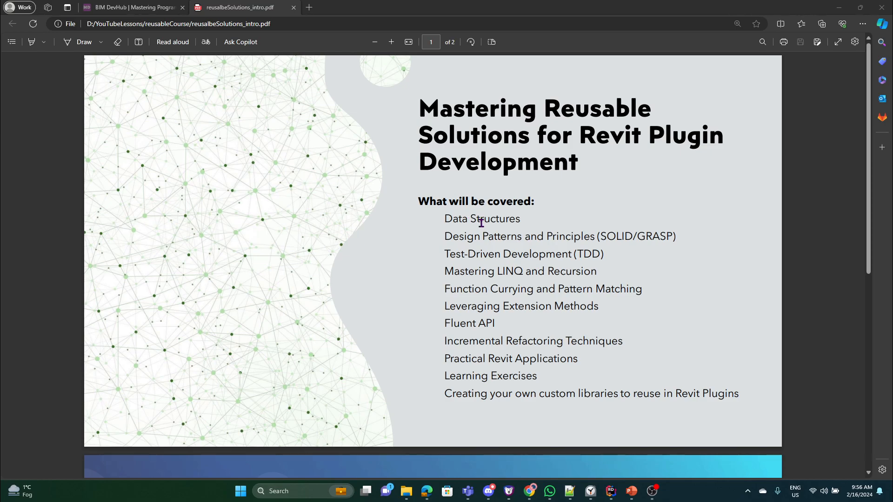
pyautogui.moveTo(483, 222)
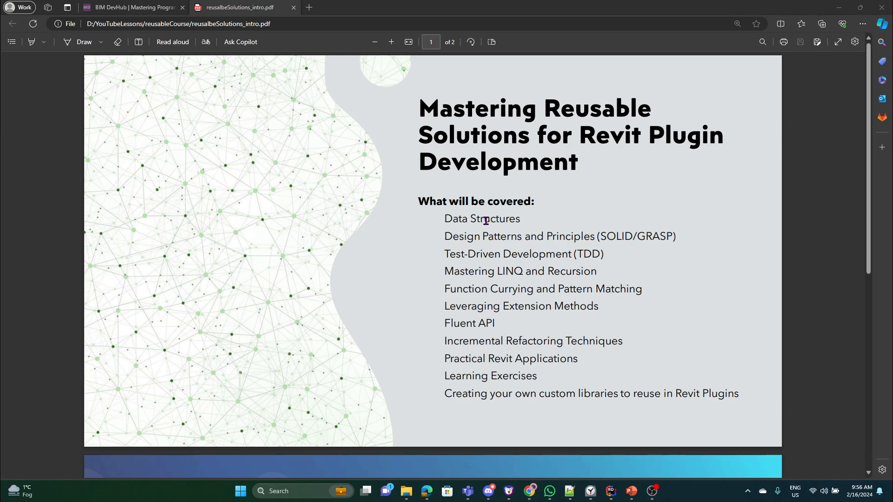
pyautogui.moveTo(529, 252)
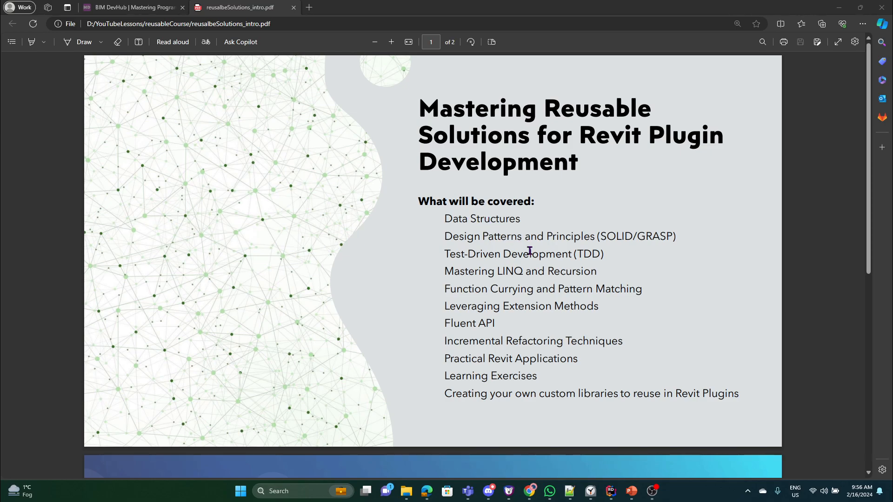
pyautogui.moveTo(551, 283)
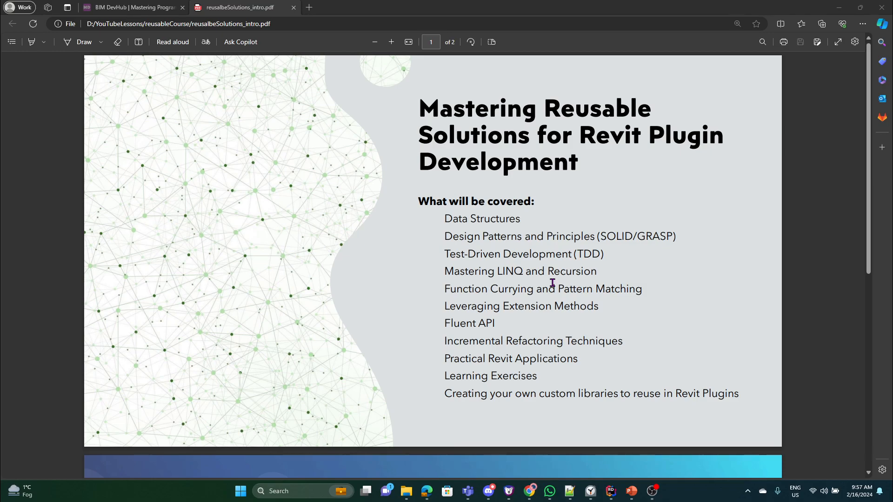
pyautogui.moveTo(218, 249)
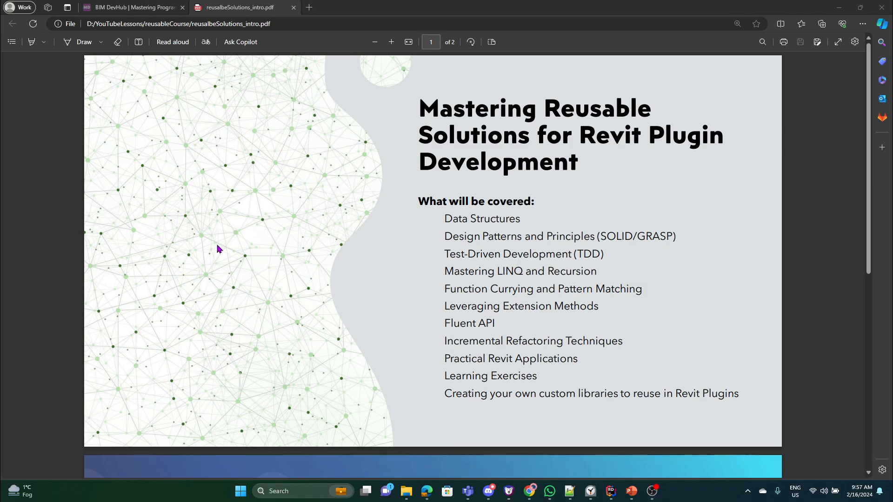
pyautogui.moveTo(524, 306)
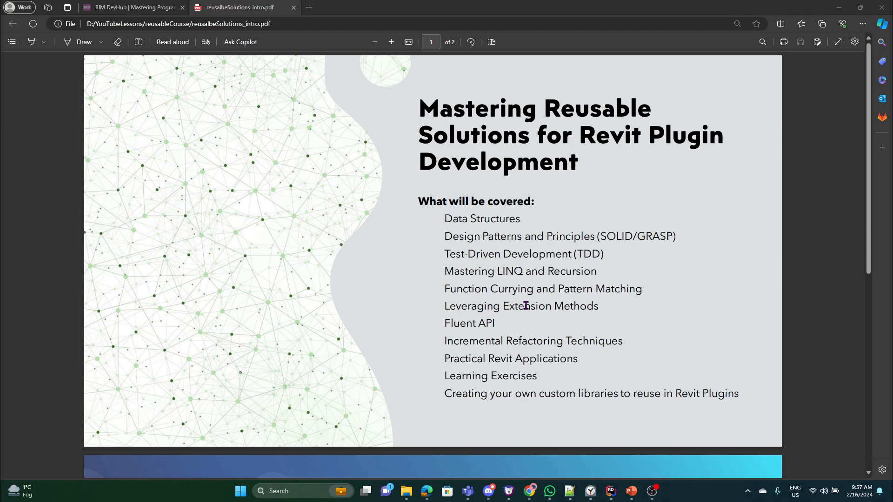
pyautogui.moveTo(686, 335)
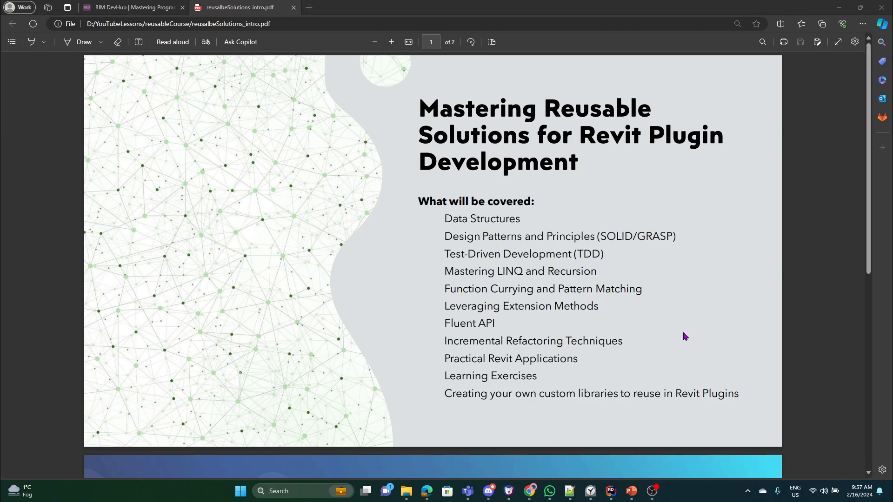
pyautogui.moveTo(513, 280)
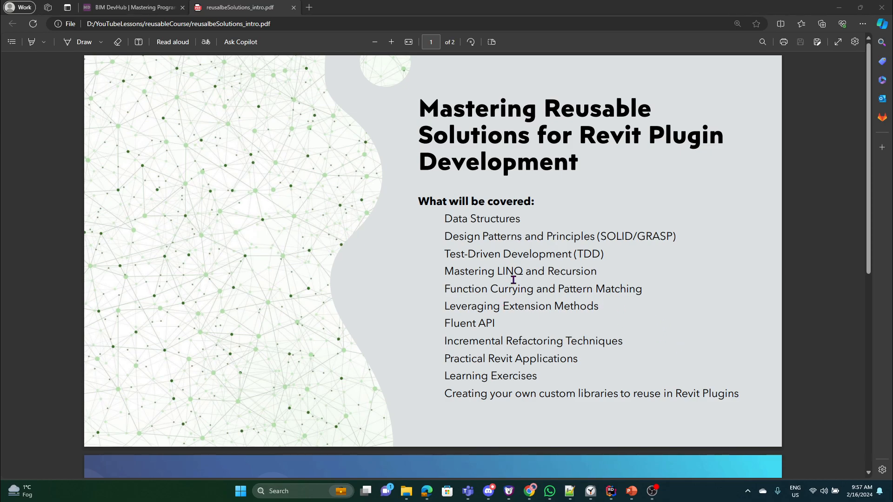
pyautogui.moveTo(625, 284)
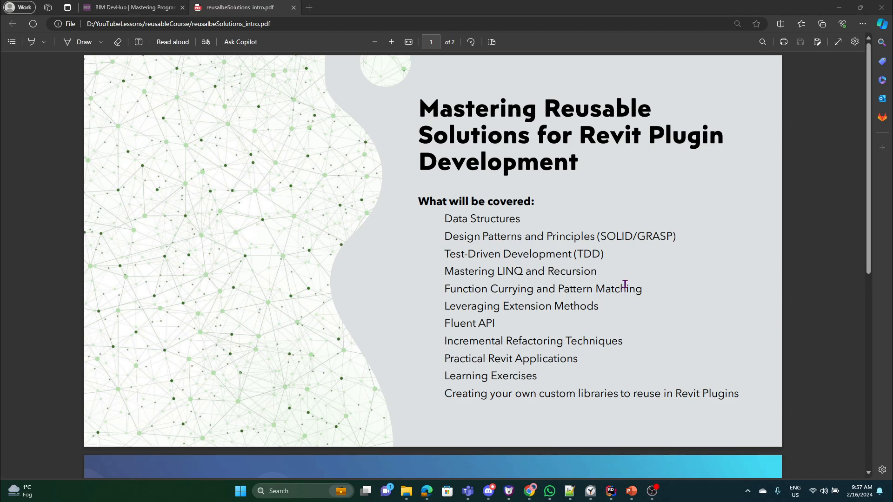
pyautogui.moveTo(633, 288)
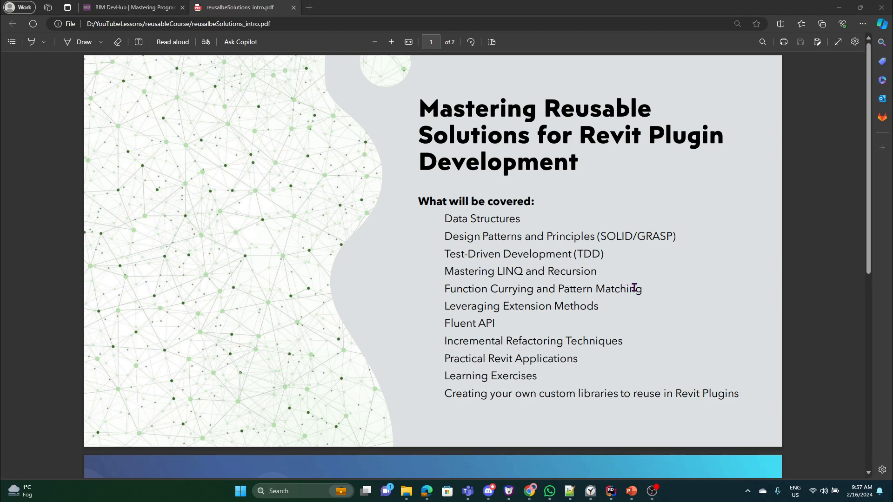
pyautogui.moveTo(572, 251)
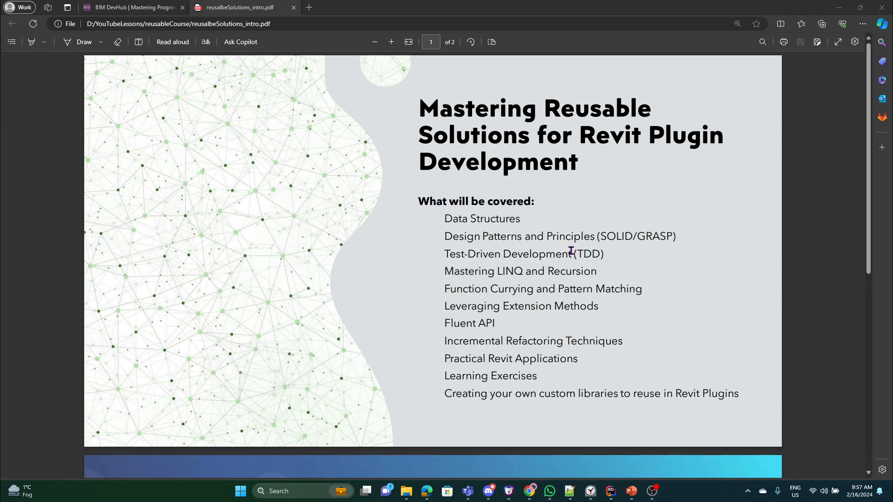
pyautogui.moveTo(648, 230)
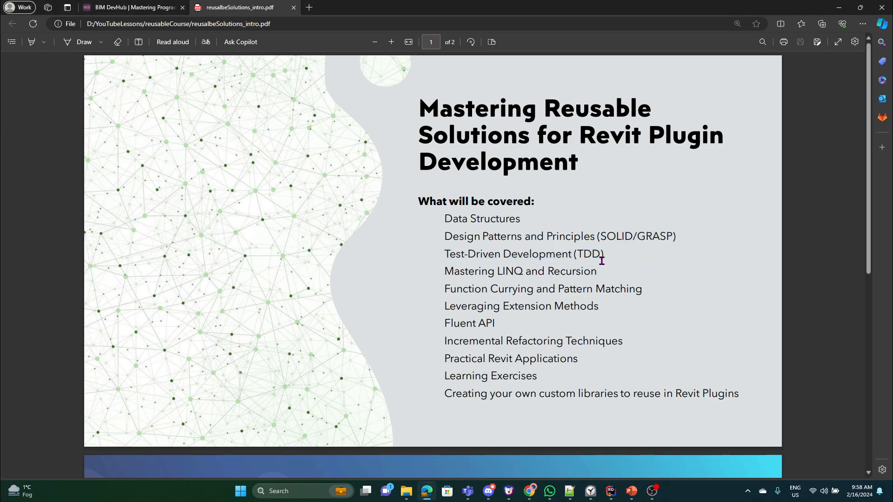
# - Highlight and clear the Test-Driven Development and Fluent API topics on the course contents slide
pyautogui.doubleClick(524, 253)
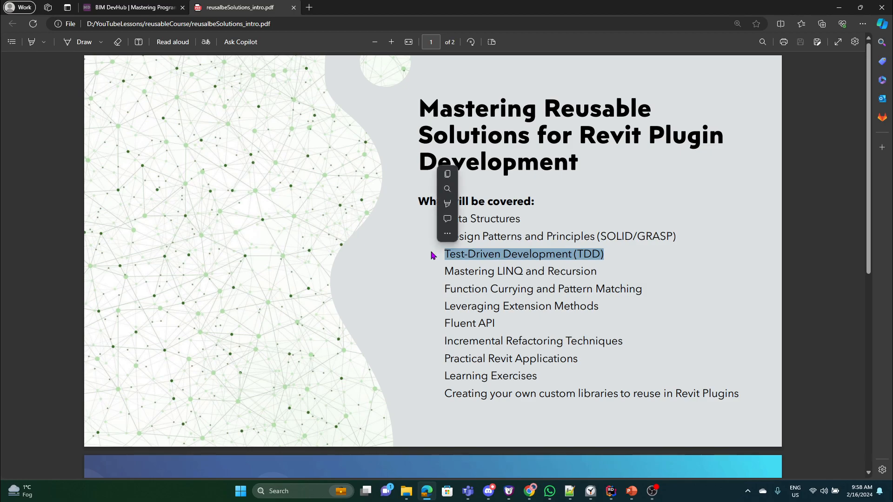
pyautogui.click(595, 306)
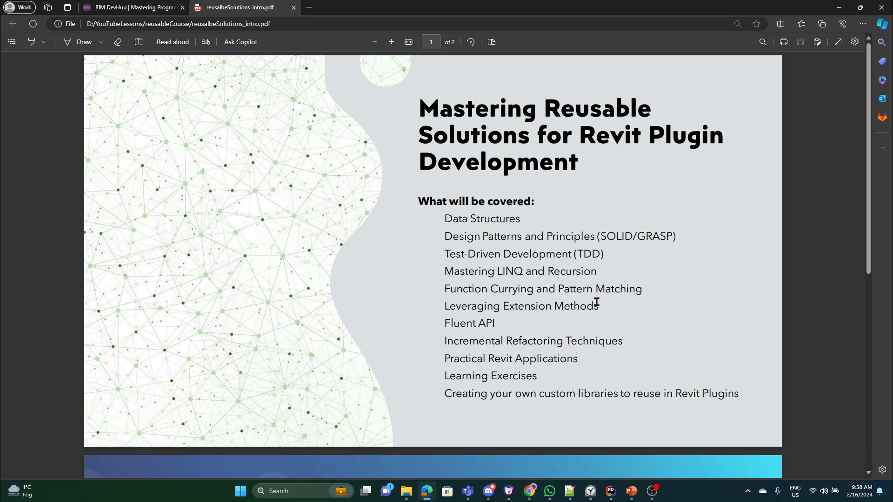
pyautogui.moveTo(606, 273)
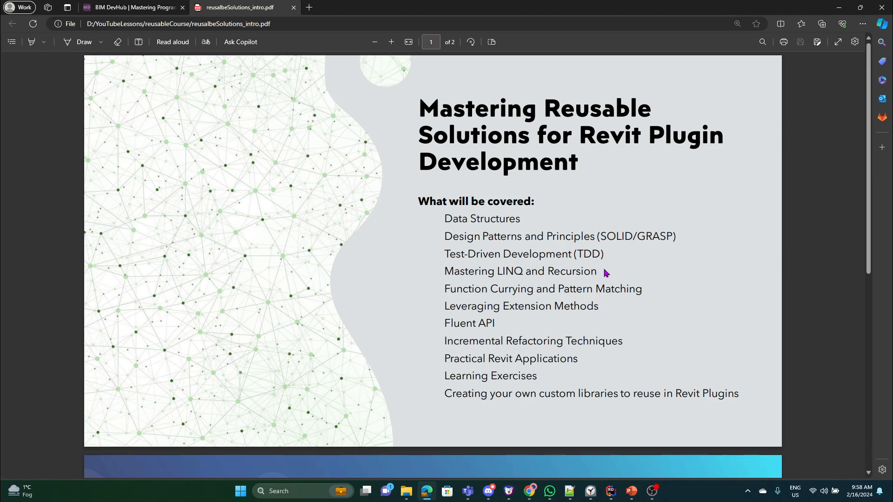
pyautogui.moveTo(611, 268)
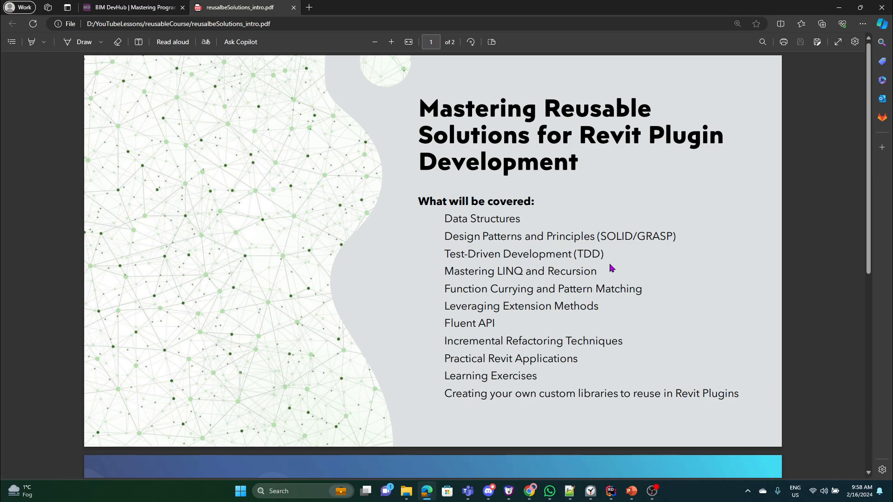
pyautogui.moveTo(602, 260)
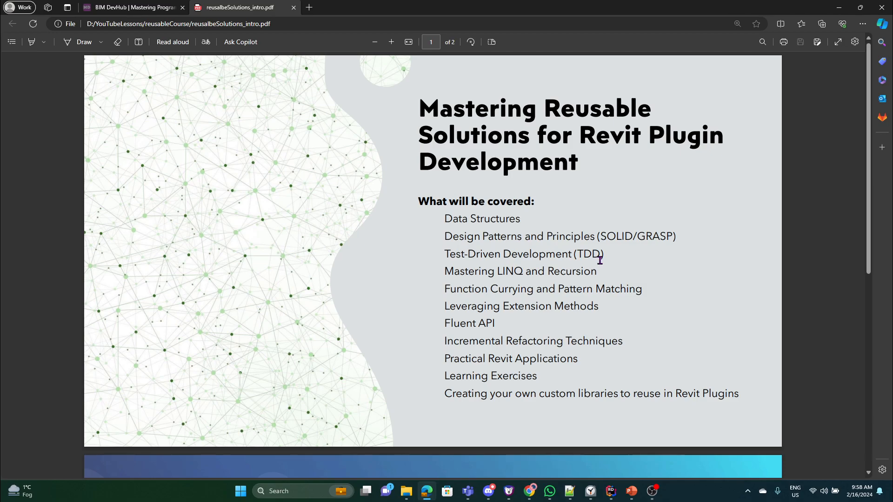
pyautogui.moveTo(643, 268)
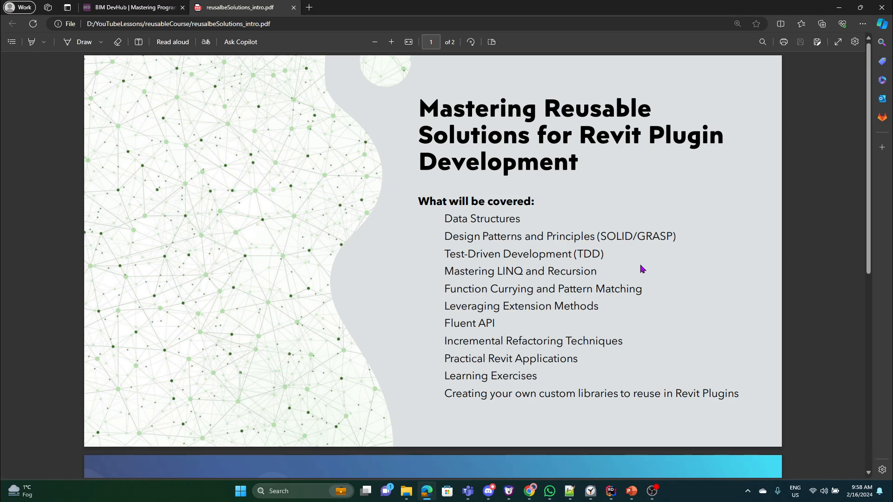
pyautogui.moveTo(557, 231)
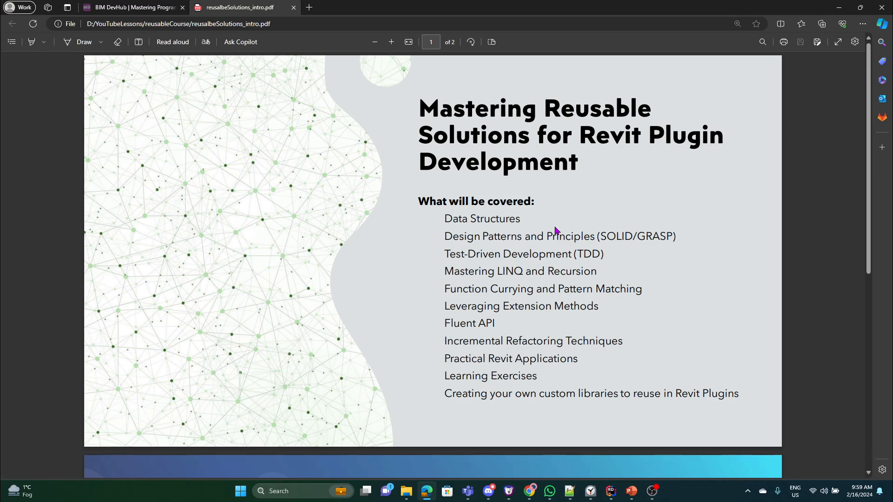
pyautogui.moveTo(501, 308)
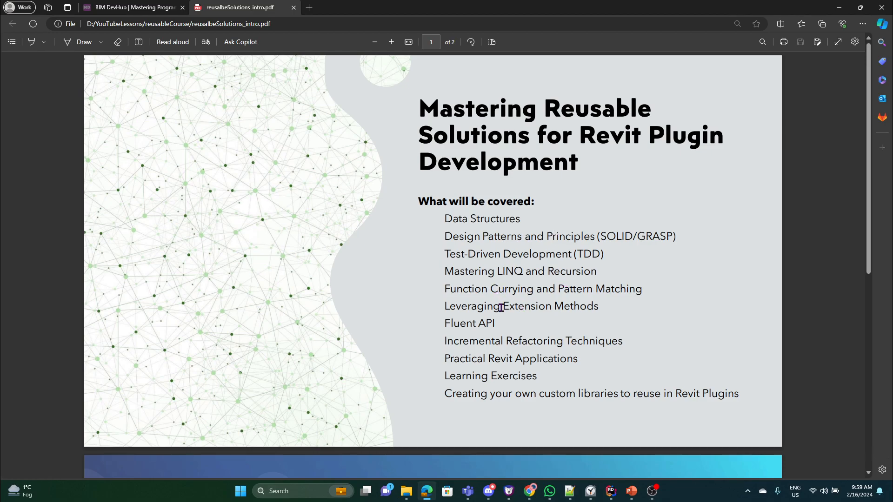
pyautogui.moveTo(482, 284)
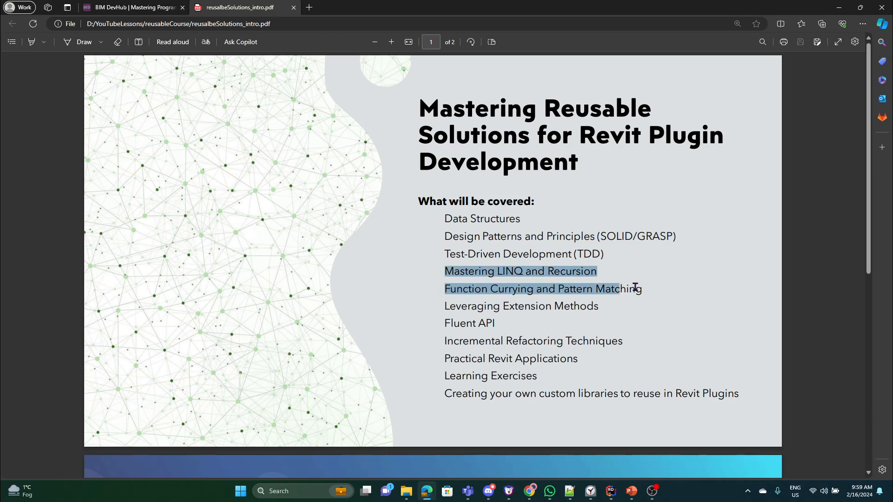
pyautogui.click(615, 288)
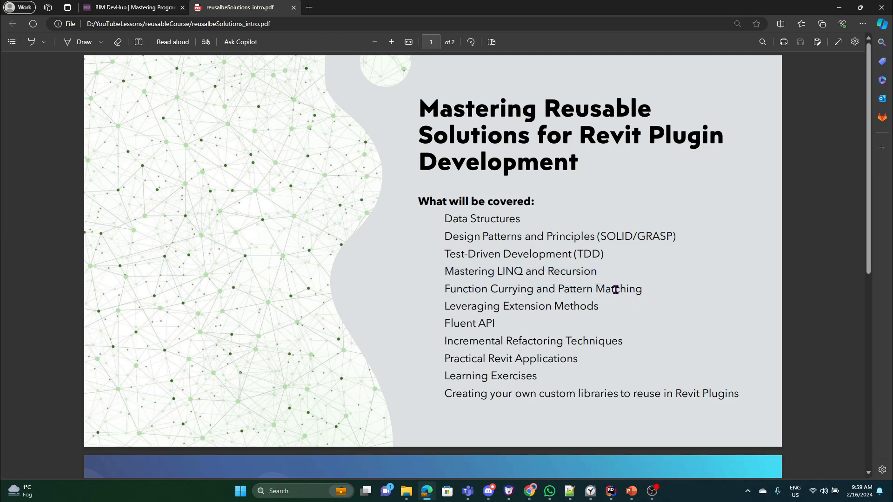
pyautogui.moveTo(572, 313)
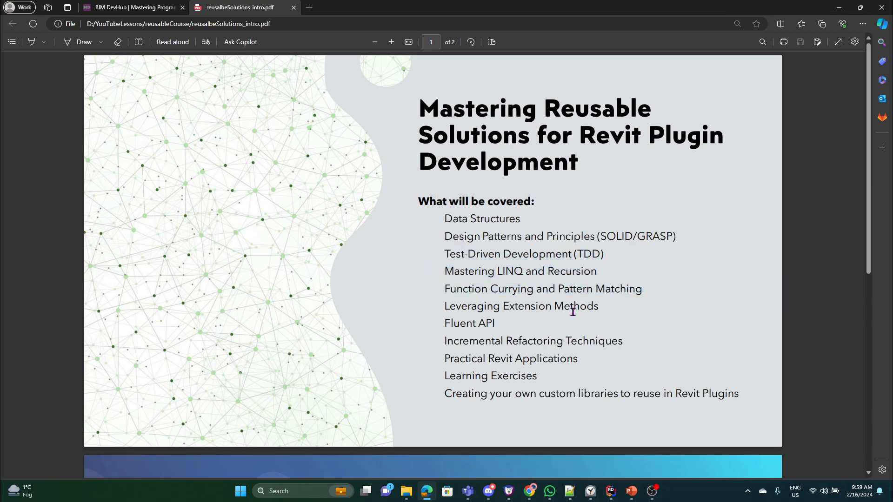
pyautogui.moveTo(428, 269)
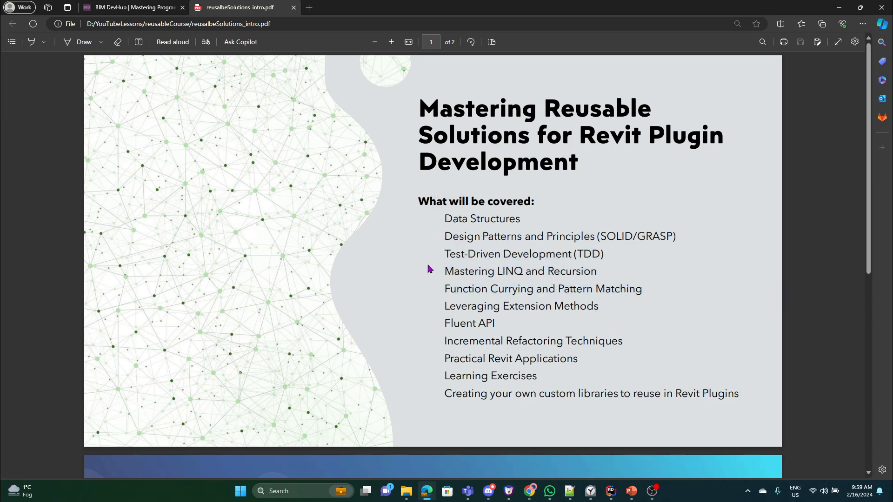
pyautogui.doubleClick(511, 271)
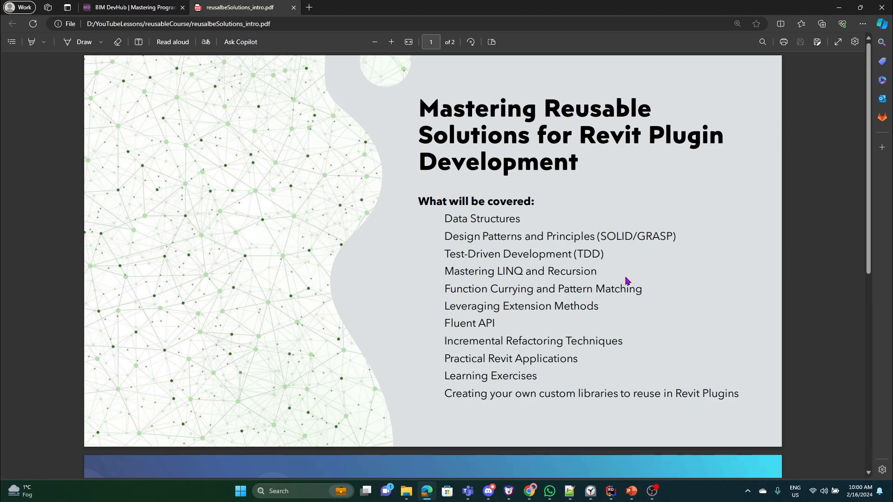
pyautogui.moveTo(519, 324)
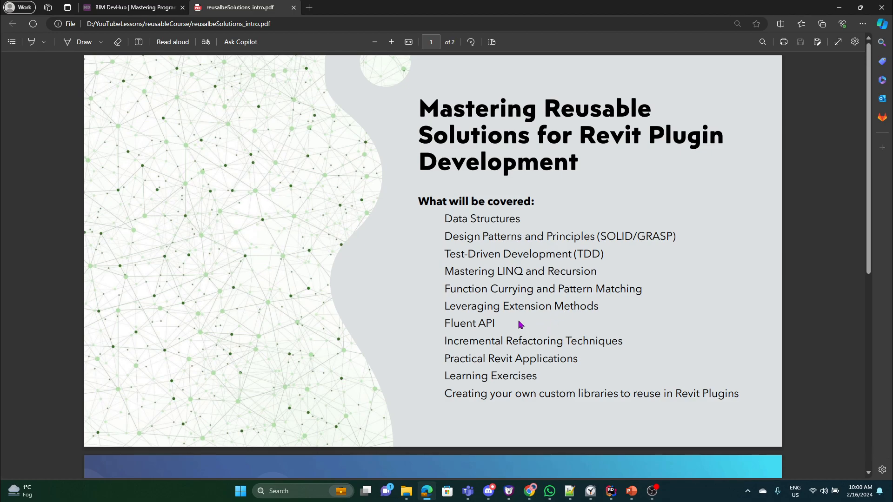
pyautogui.moveTo(442, 309)
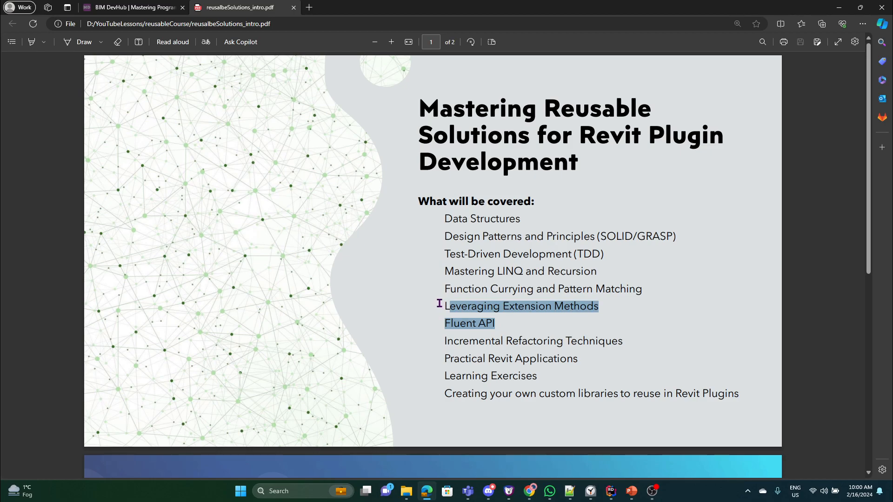
pyautogui.click(604, 306)
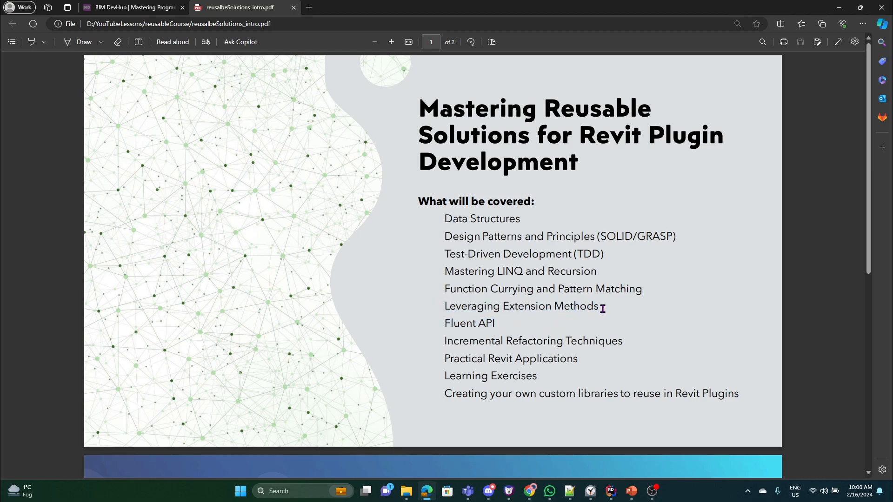
pyautogui.doubleClick(469, 323)
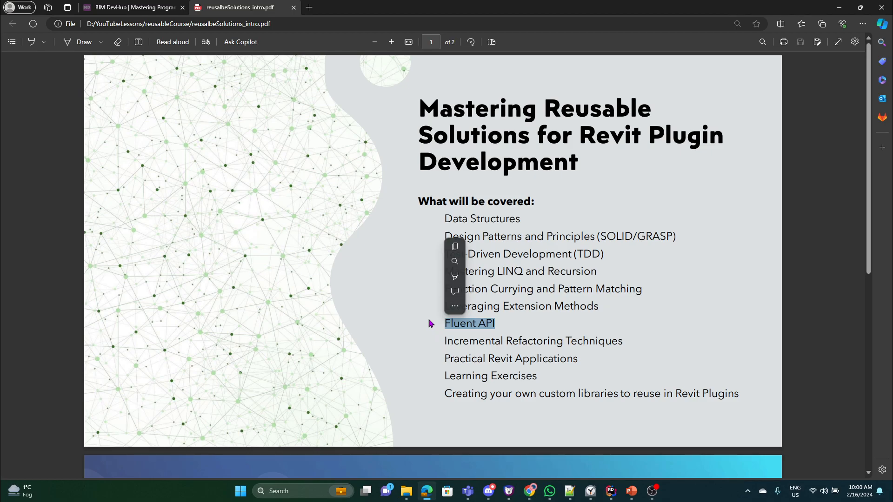
pyautogui.click(638, 341)
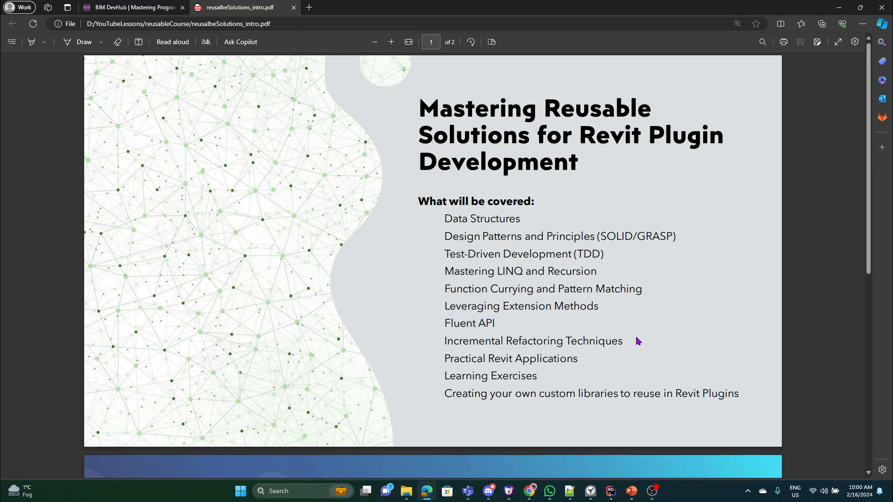
pyautogui.moveTo(633, 344)
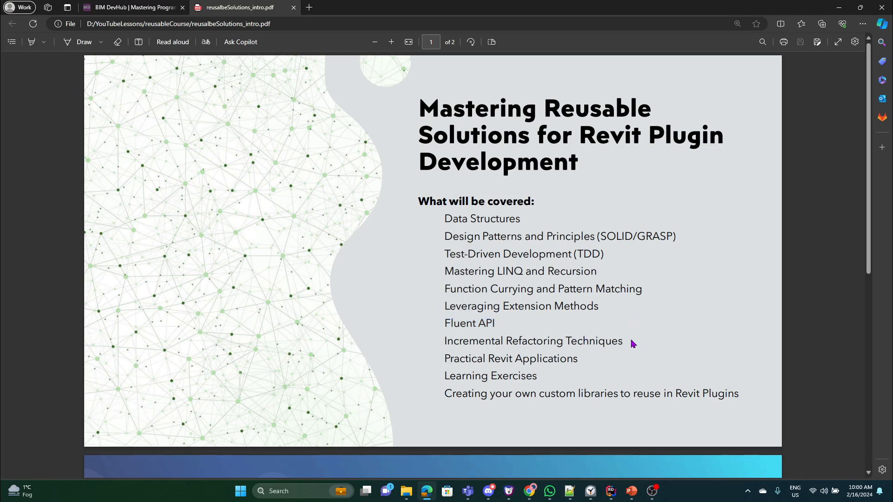
pyautogui.moveTo(642, 362)
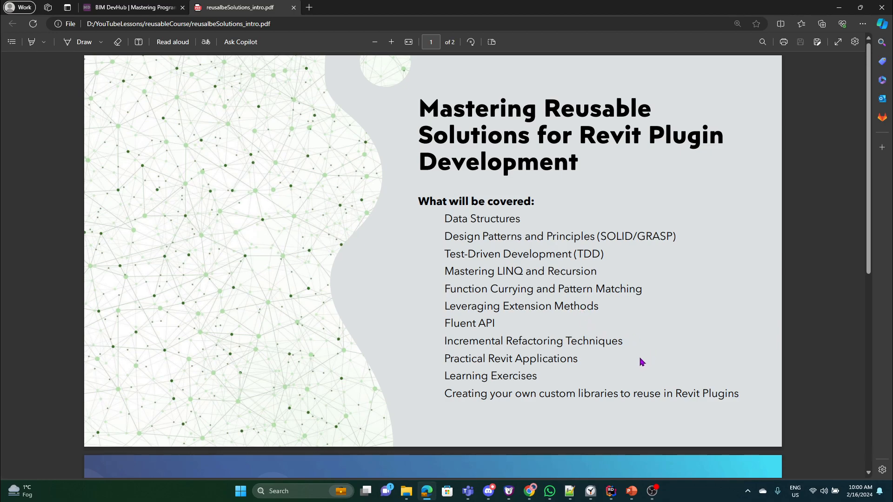
pyautogui.moveTo(642, 367)
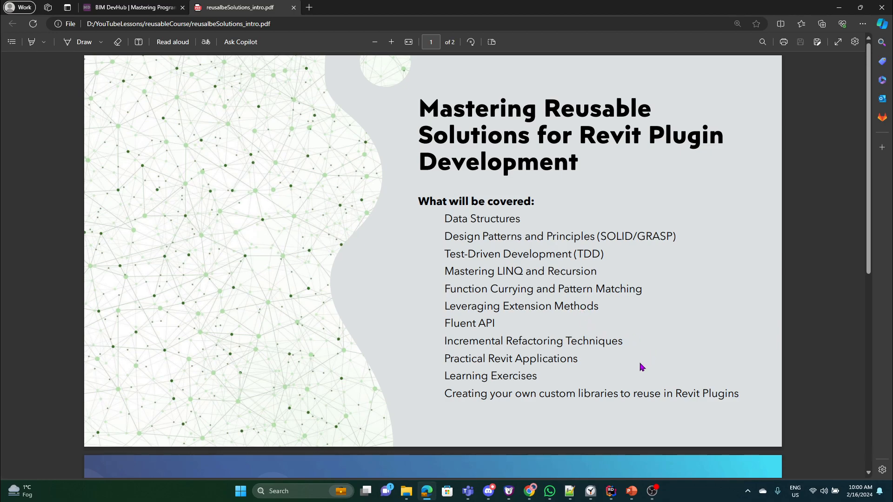
pyautogui.moveTo(638, 367)
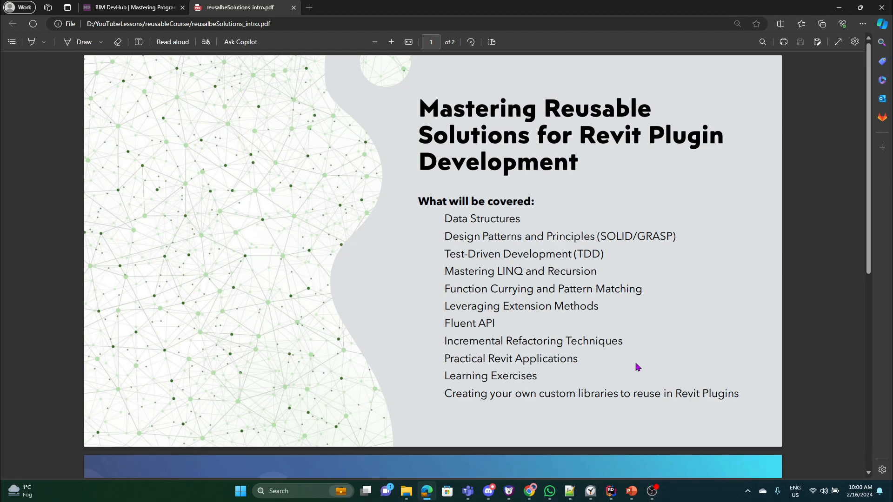
pyautogui.moveTo(631, 344)
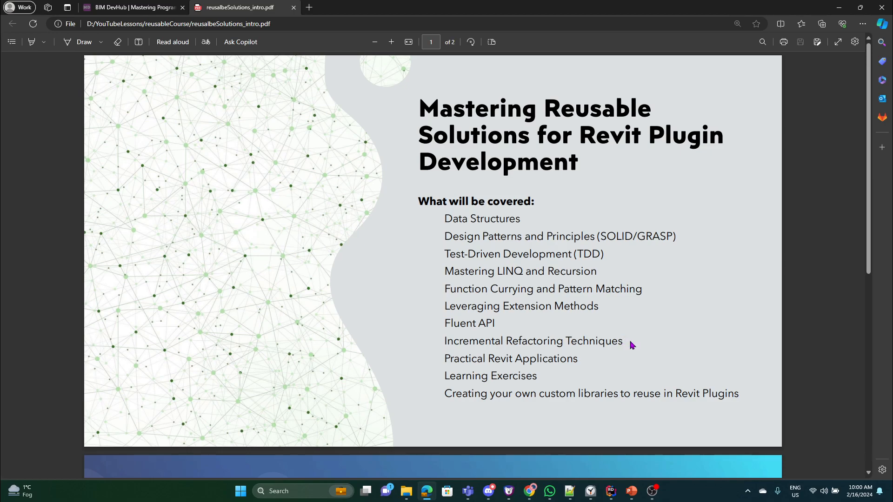
pyautogui.moveTo(625, 342)
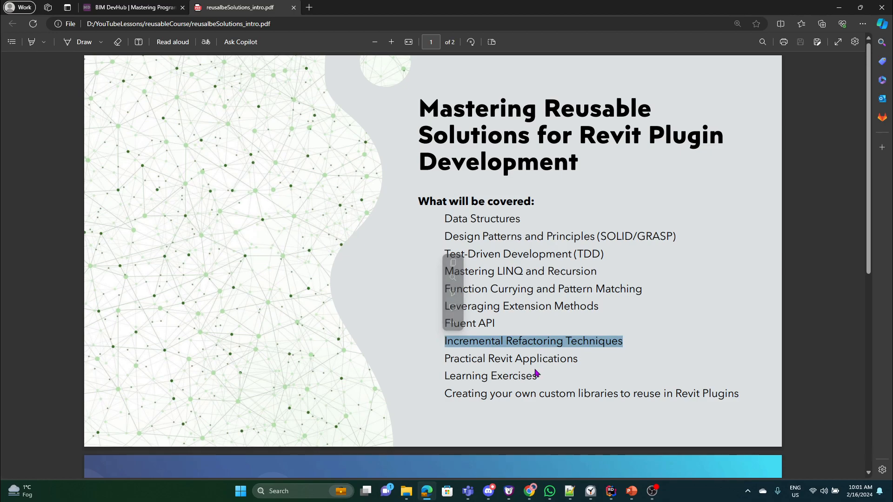
# - Highlight the Incremental Refactoring and TDD topics, then move down to the closing mariyandeveloper.com slide
pyautogui.click(623, 347)
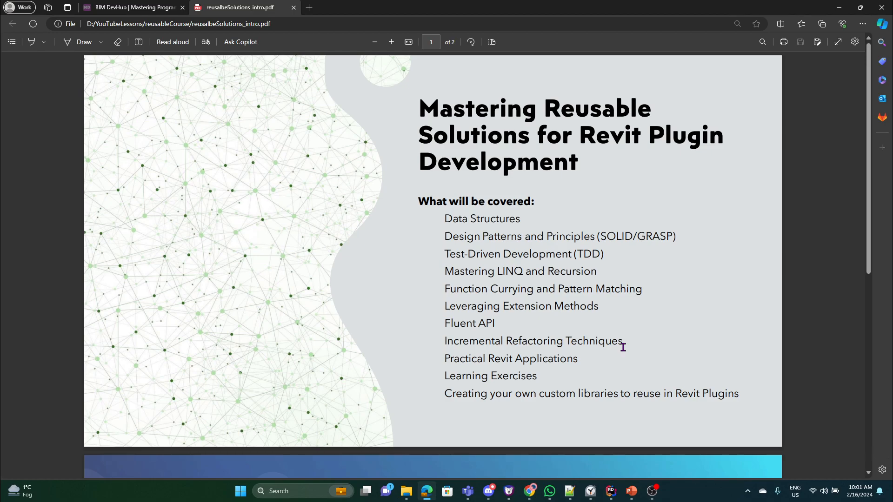
pyautogui.doubleClick(533, 340)
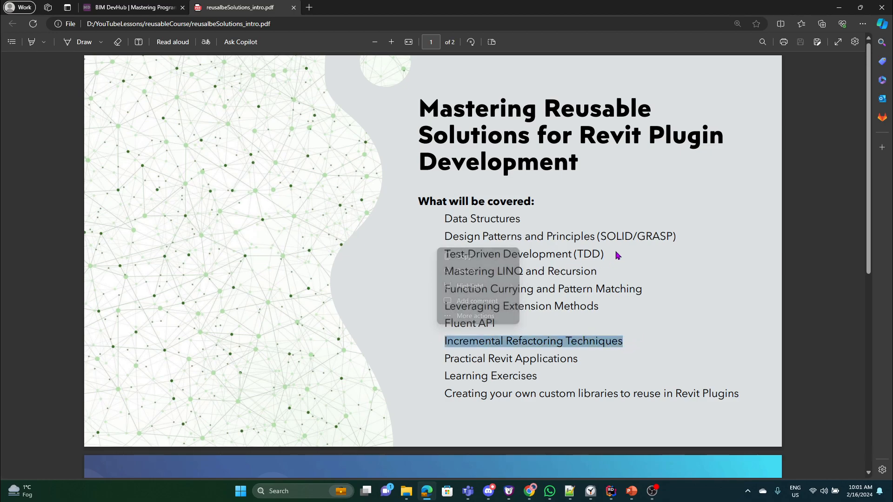
pyautogui.click(485, 253)
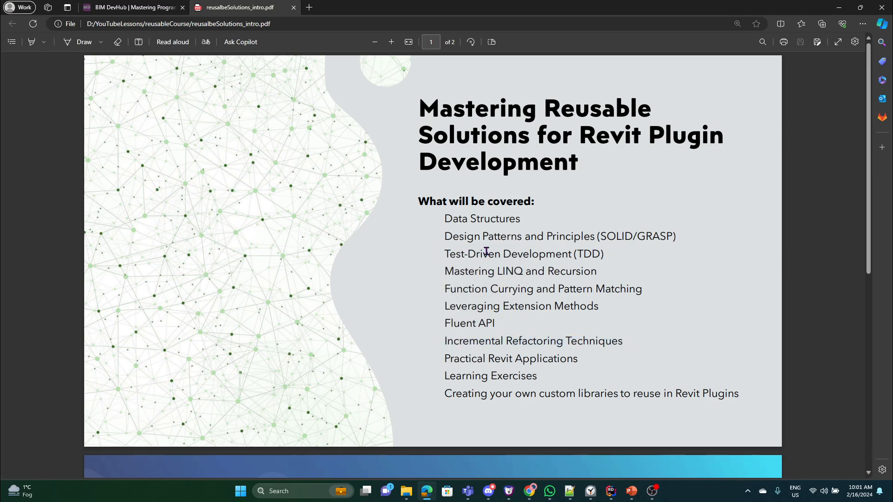
pyautogui.doubleClick(507, 253)
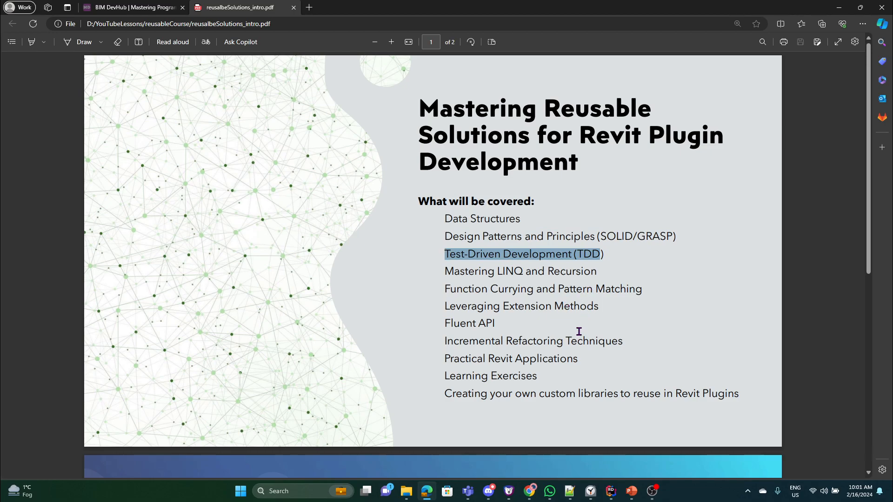
pyautogui.moveTo(620, 345)
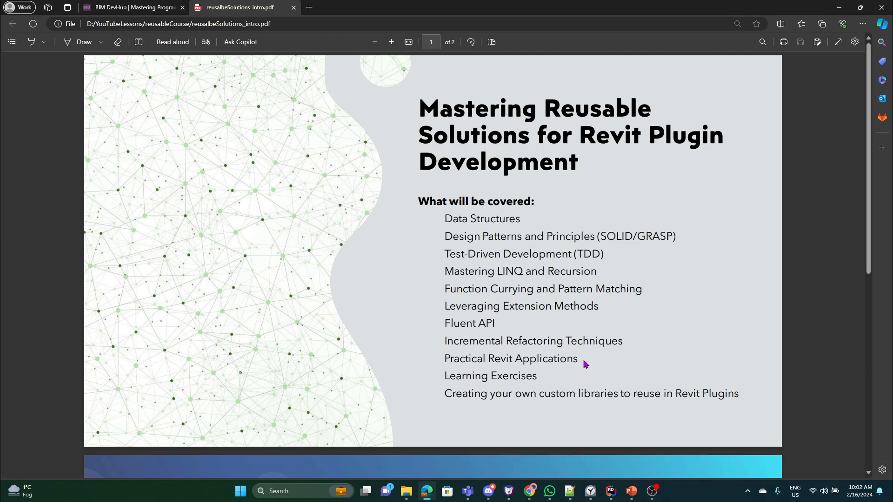
pyautogui.moveTo(515, 382)
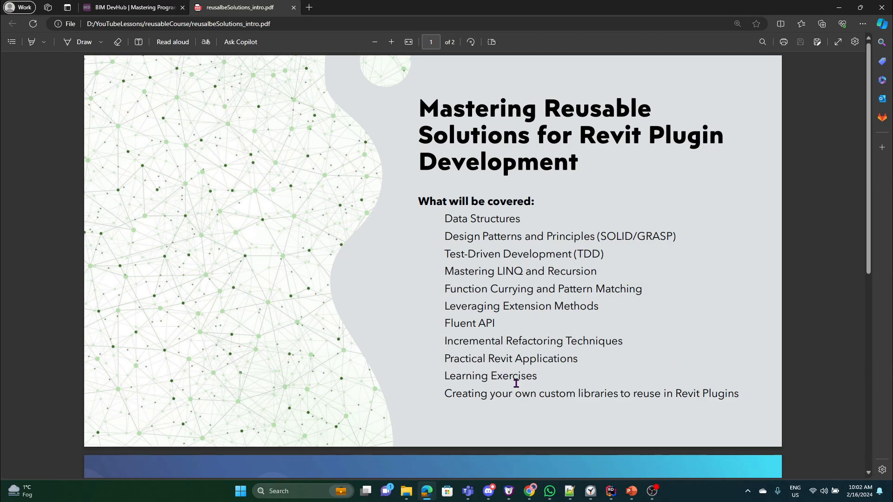
pyautogui.doubleClick(490, 376)
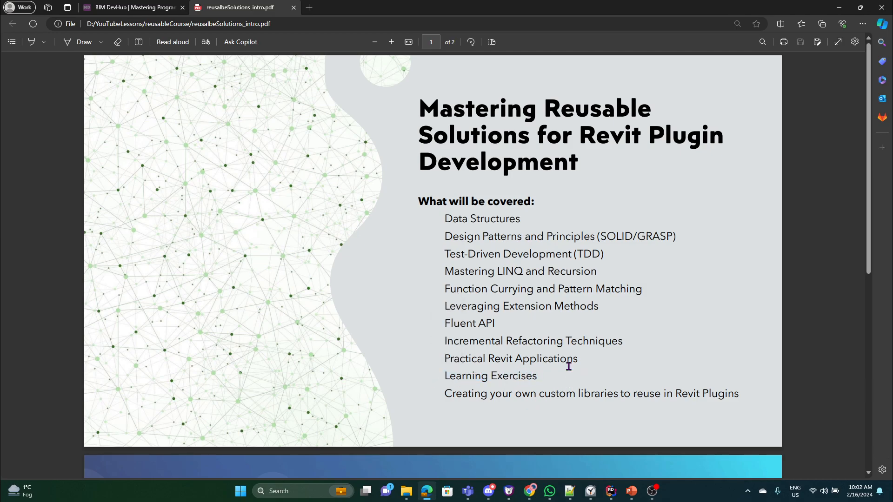
pyautogui.moveTo(559, 368)
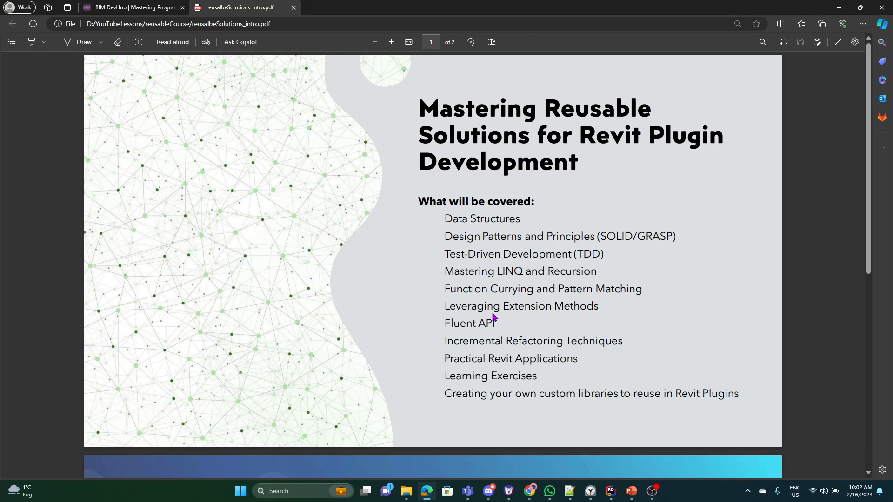
pyautogui.moveTo(435, 298)
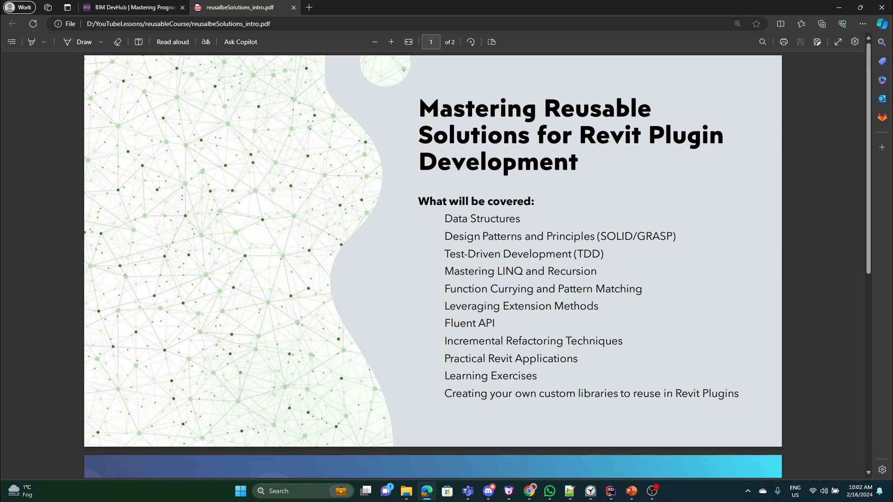
pyautogui.moveTo(557, 382)
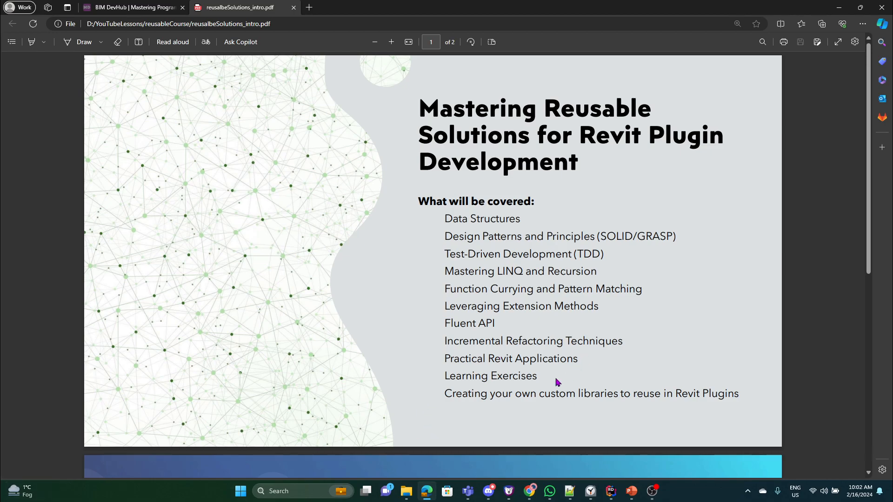
pyautogui.moveTo(549, 387)
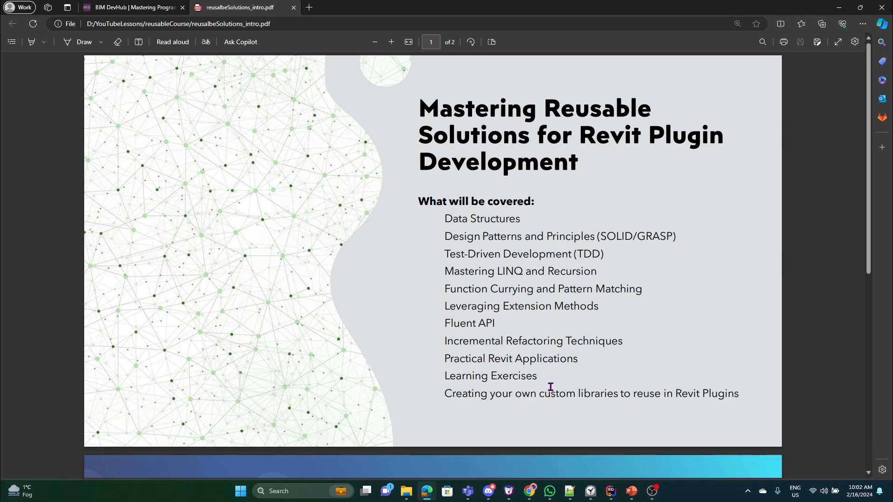
pyautogui.moveTo(564, 397)
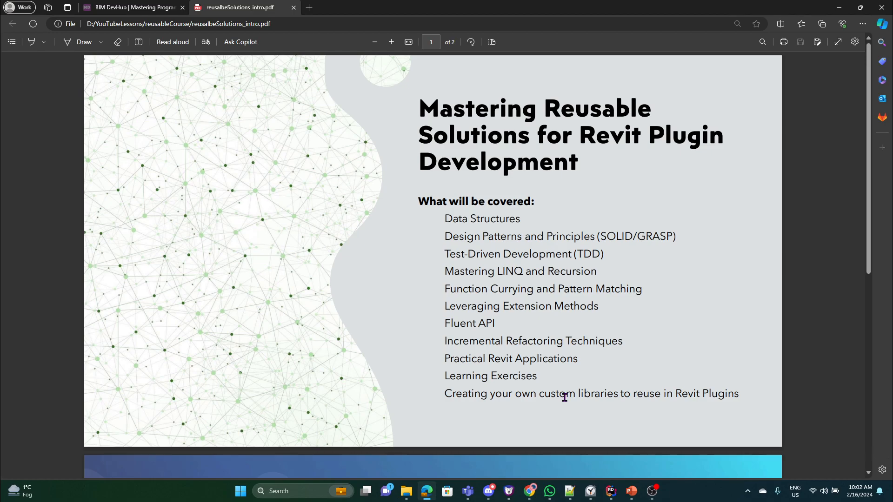
pyautogui.moveTo(636, 390)
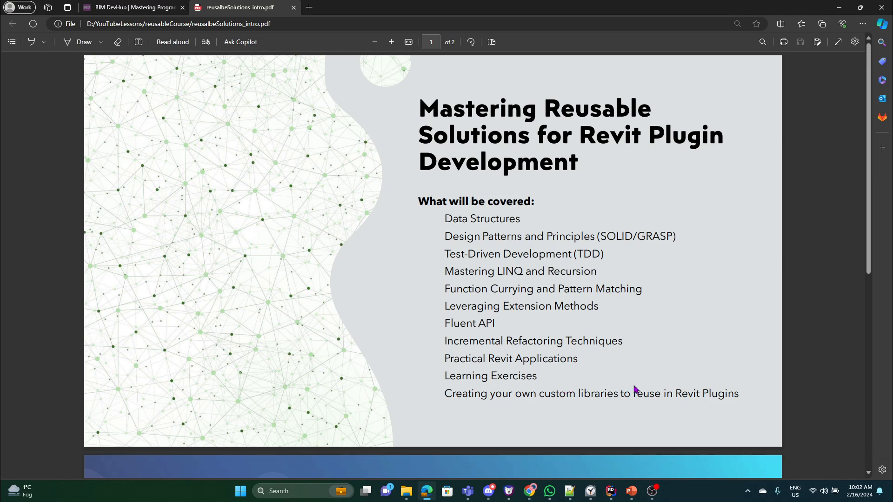
pyautogui.moveTo(633, 428)
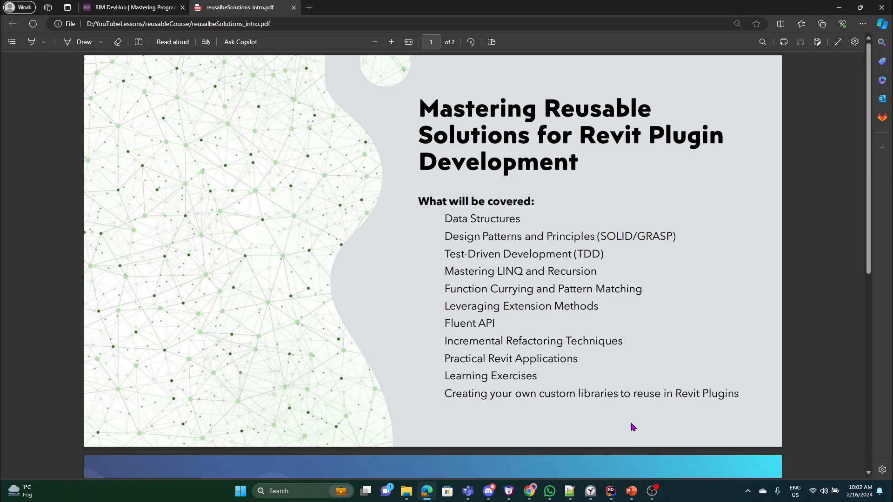
pyautogui.moveTo(712, 384)
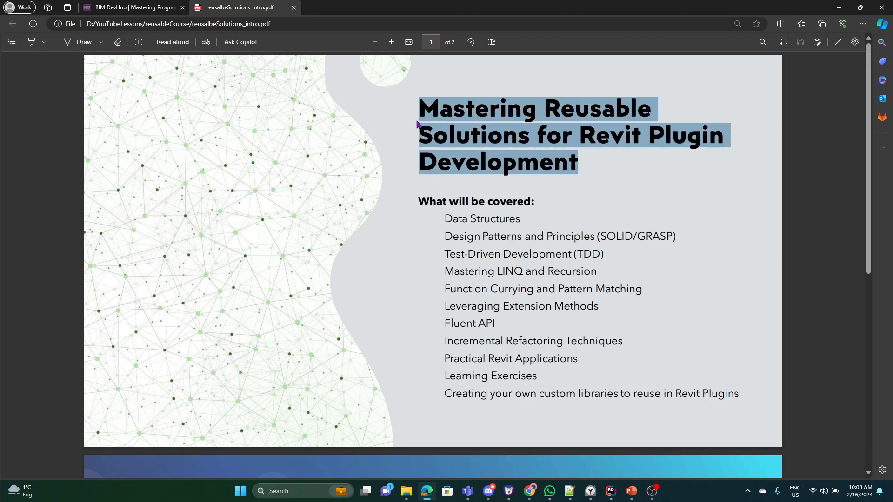
pyautogui.click(709, 272)
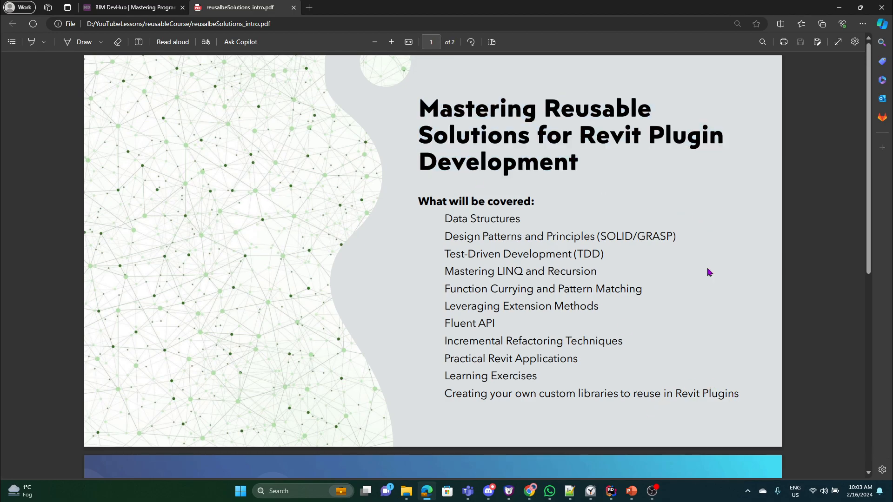
pyautogui.moveTo(440, 393)
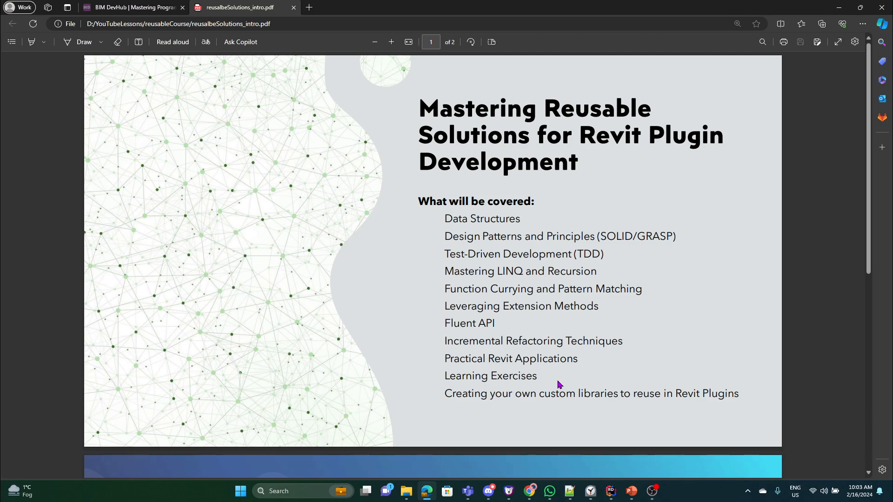
pyautogui.moveTo(554, 347)
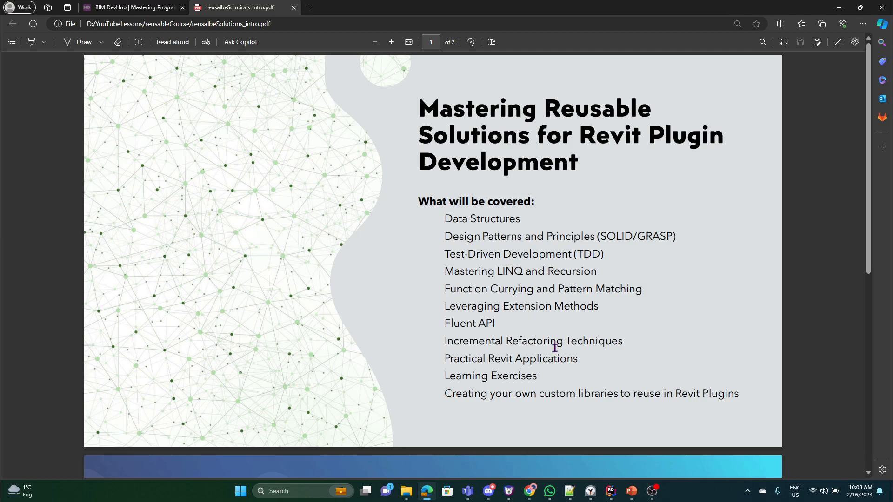
pyautogui.moveTo(567, 352)
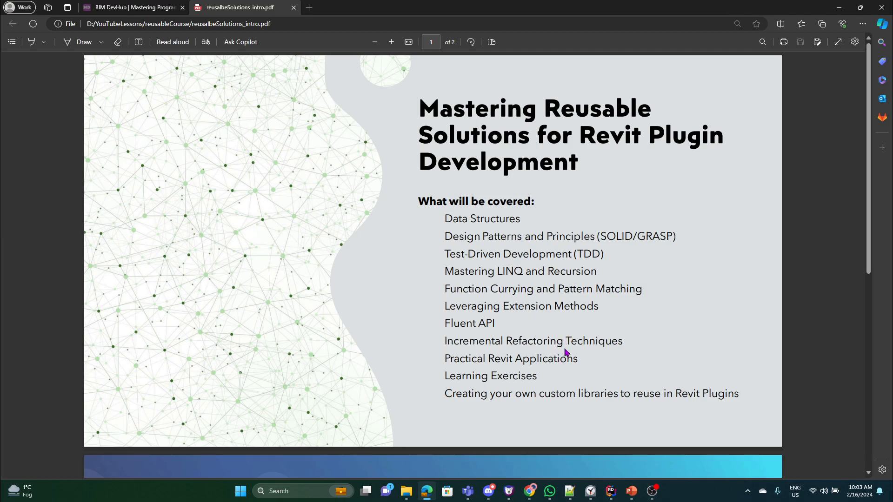
pyautogui.moveTo(419, 301)
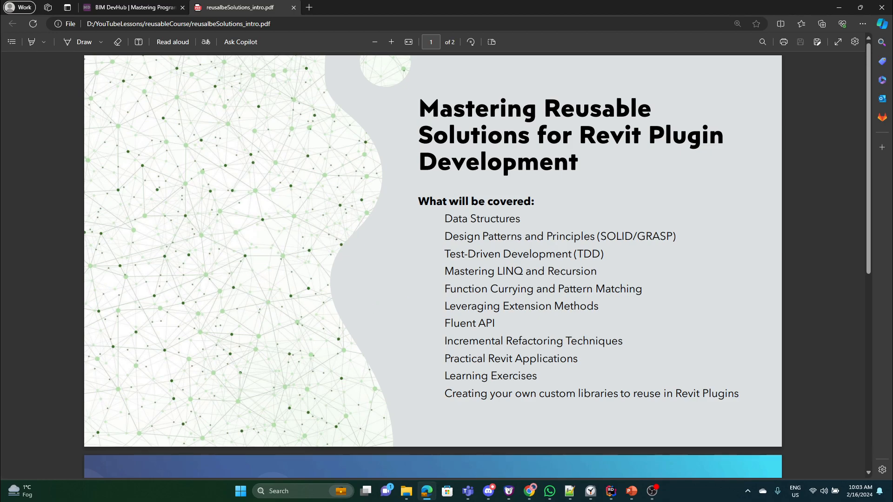
pyautogui.moveTo(326, 266)
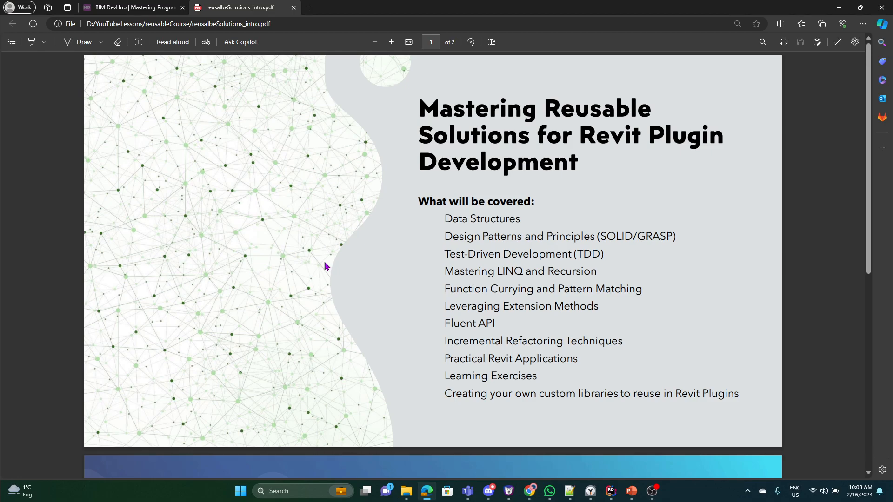
pyautogui.scroll(-3)
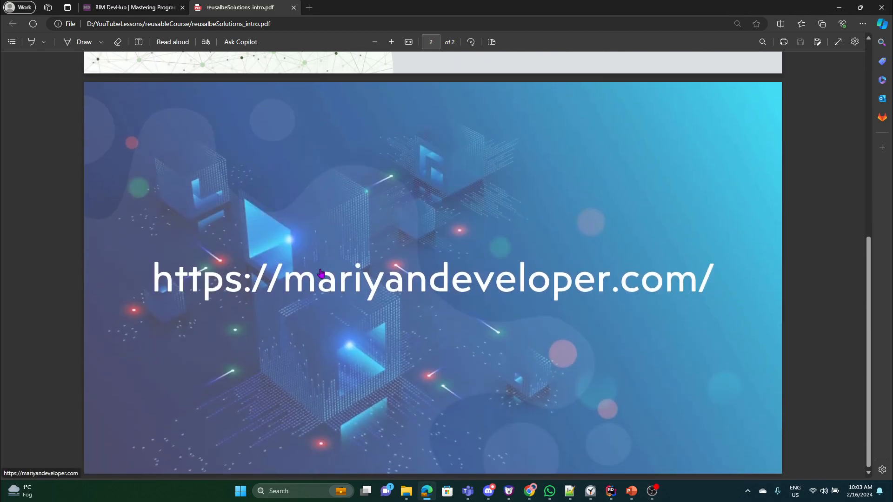
pyautogui.moveTo(333, 305)
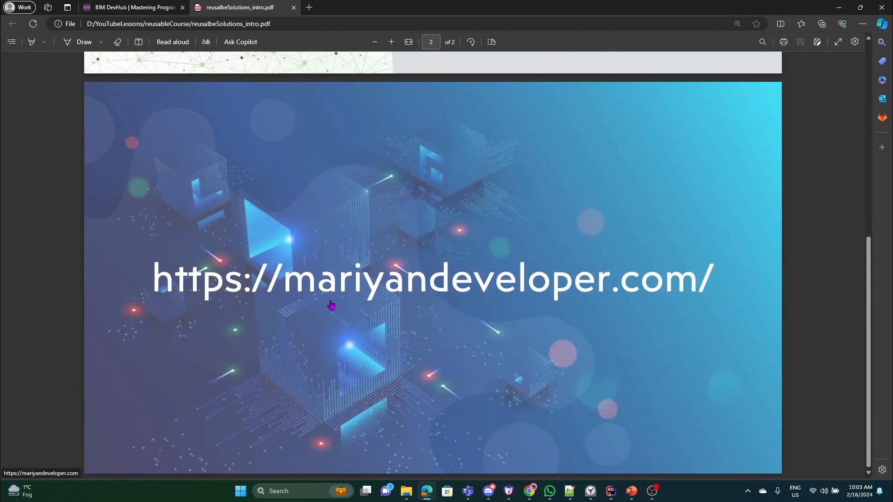
pyautogui.moveTo(327, 294)
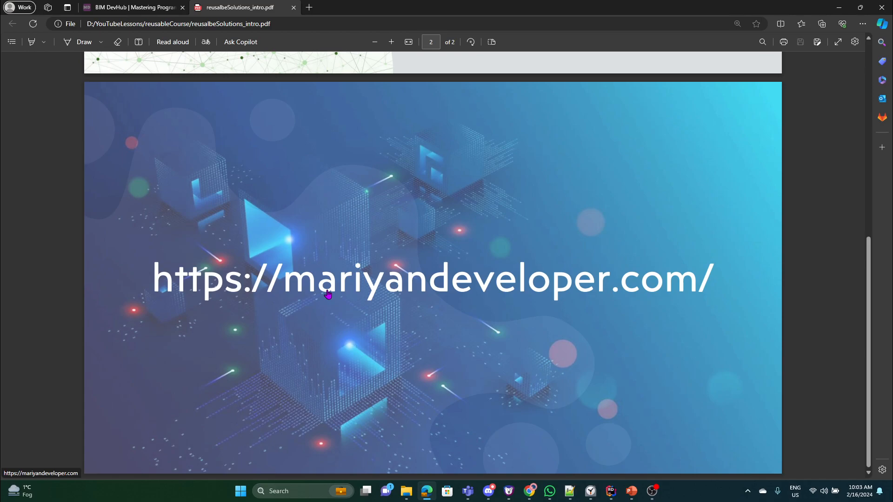
pyautogui.moveTo(328, 291)
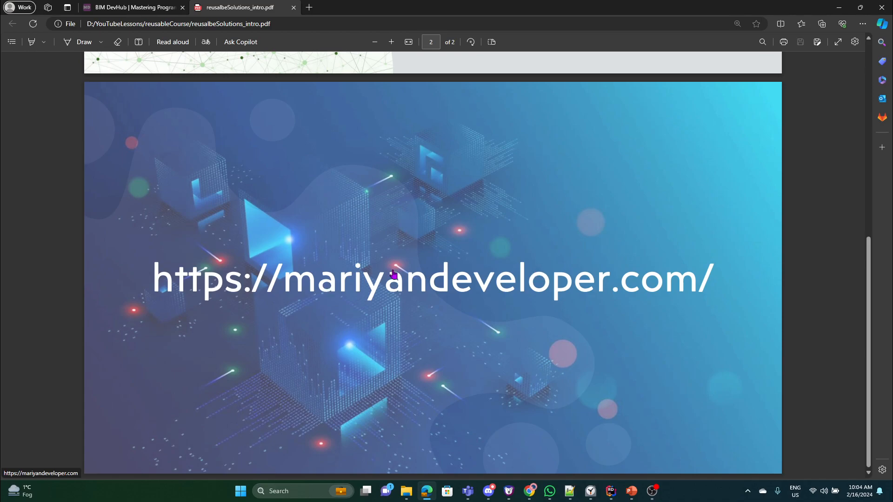
pyautogui.moveTo(372, 238)
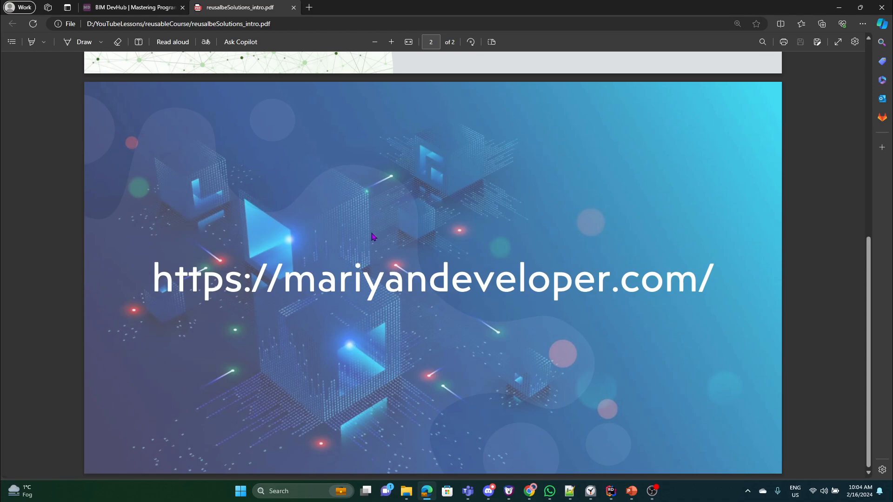
pyautogui.moveTo(226, 60)
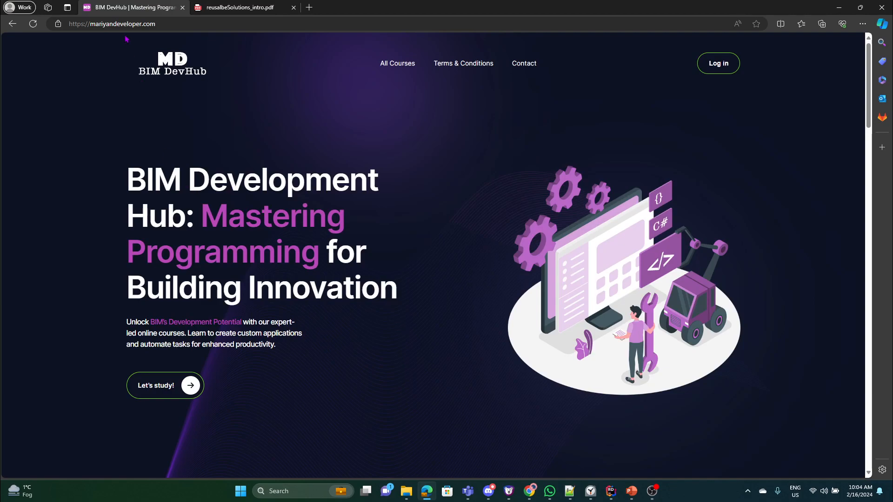
# - Browse down and back up the BIM DevHub home page, then go to All Courses in the navigation bar
pyautogui.click(111, 23)
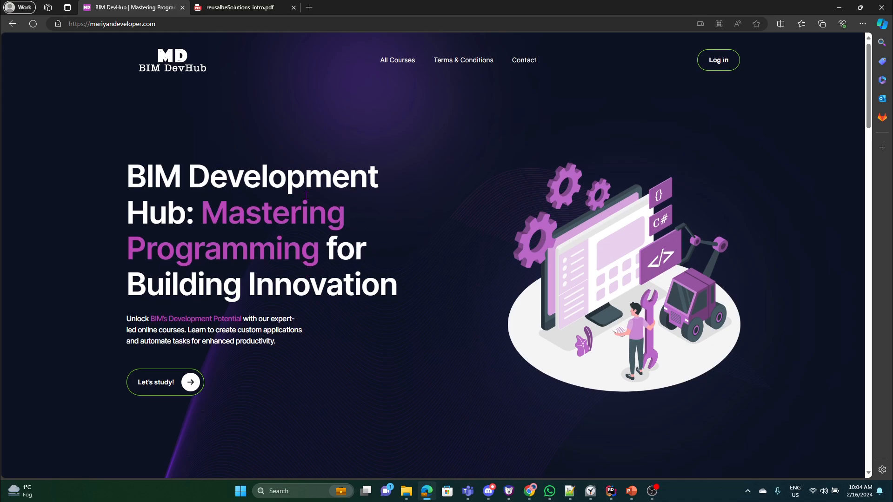
pyautogui.scroll(-3)
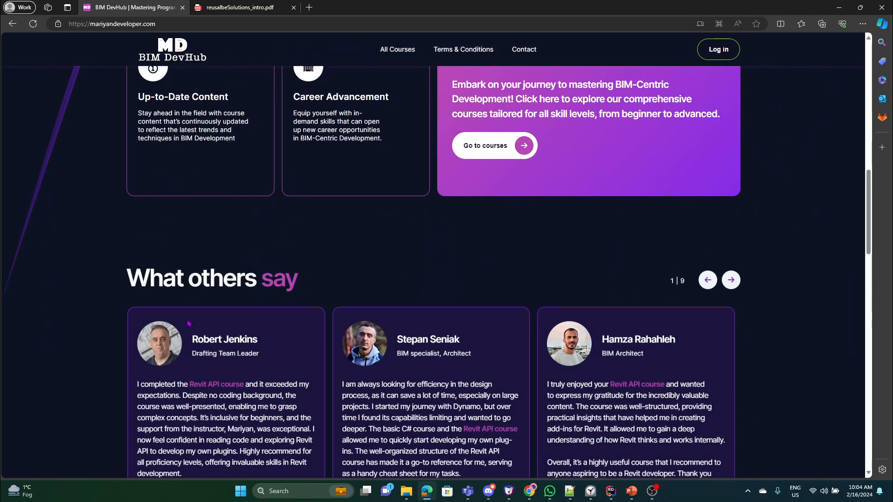
pyautogui.scroll(-3)
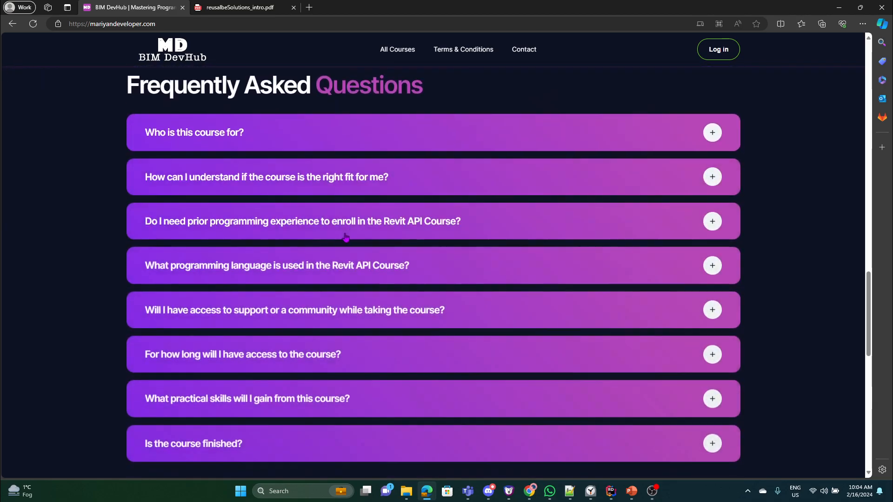
pyautogui.scroll(3)
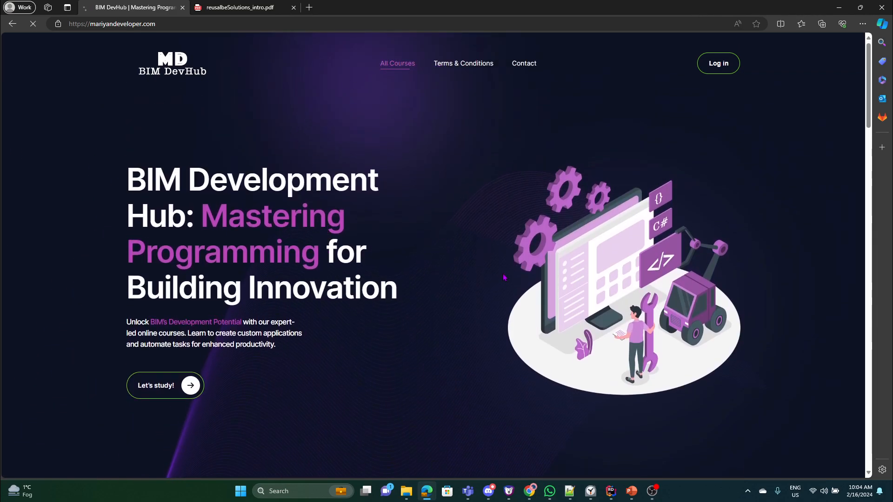
pyautogui.click(397, 63)
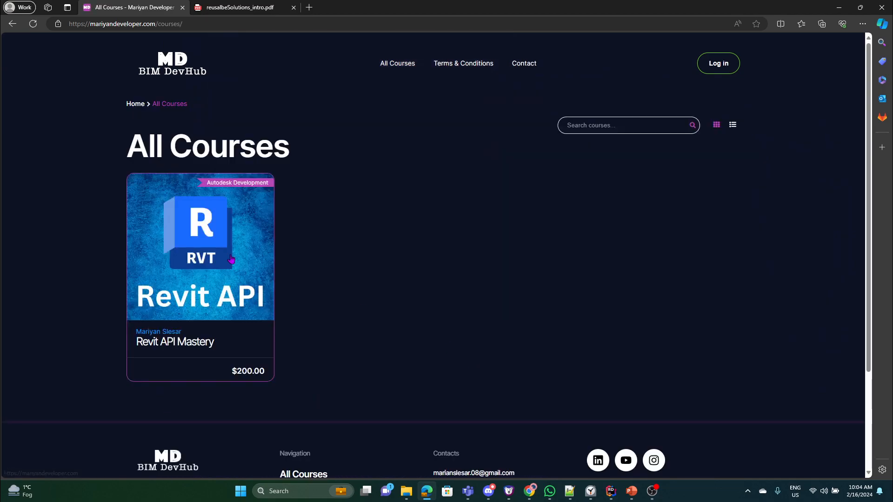
# - Look down and back up the All Courses page listing Revit API Mastery at $200
pyautogui.scroll(-3)
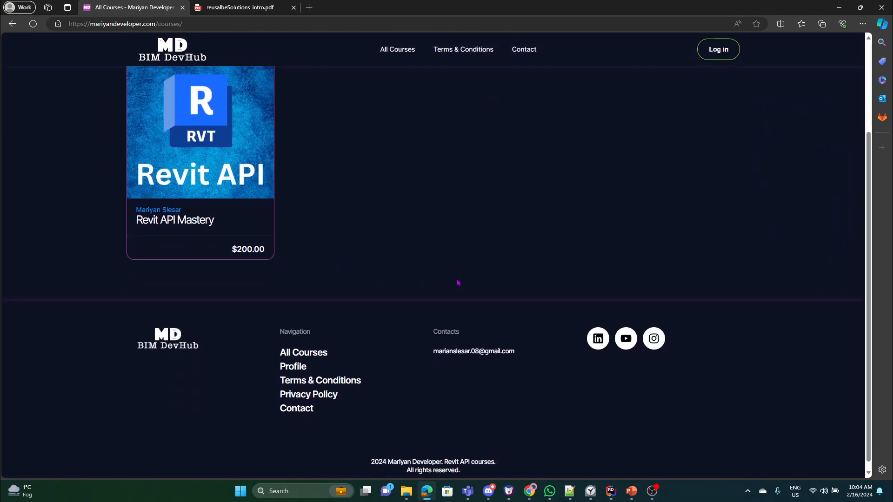
pyautogui.scroll(3)
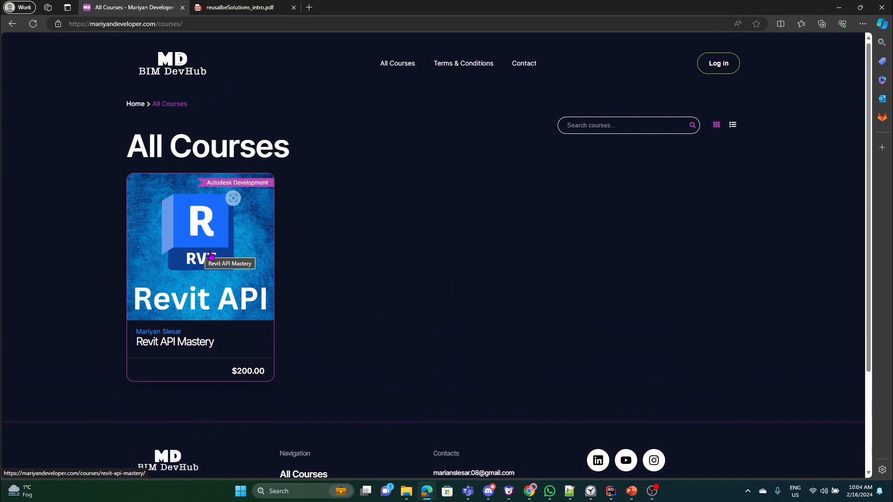
pyautogui.moveTo(218, 248)
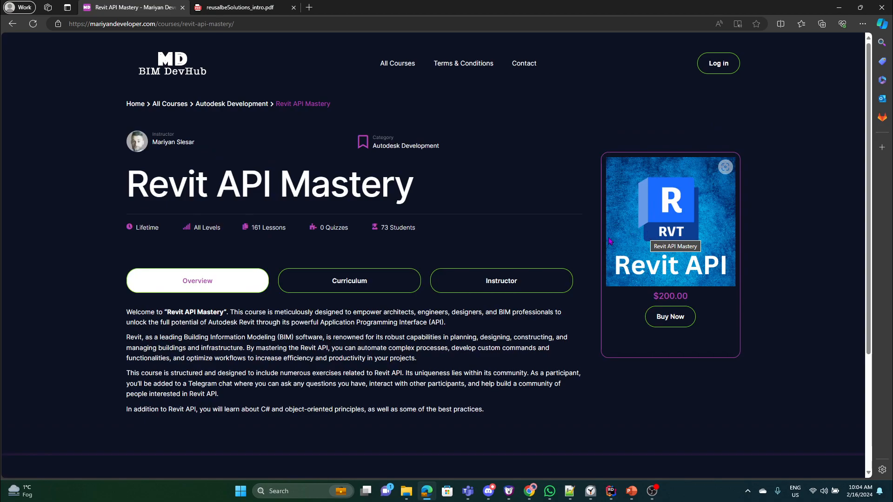
# - Show the Revit API Mastery course curriculum and browse through its first lessons
pyautogui.scroll(-3)
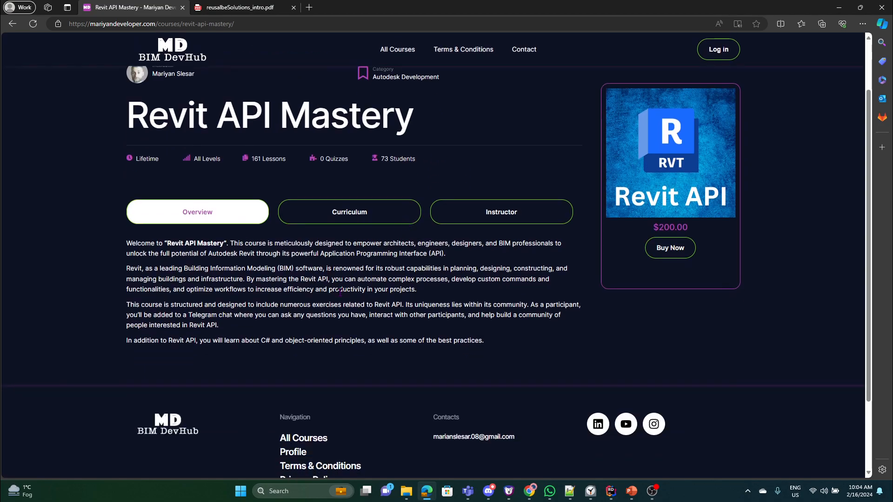
pyautogui.click(349, 212)
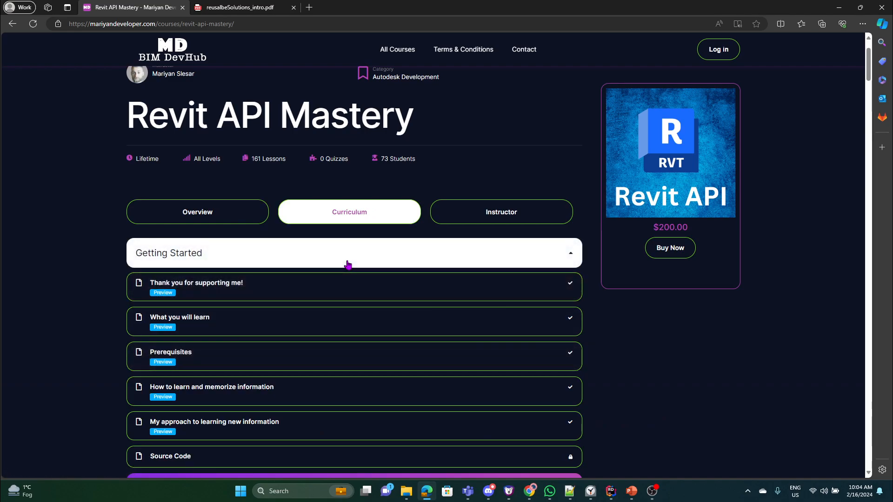
pyautogui.moveTo(353, 263)
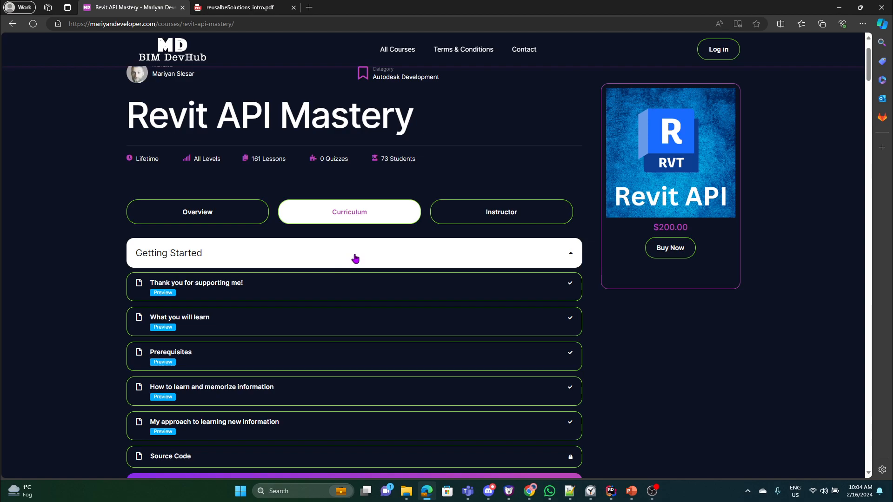
pyautogui.scroll(-3)
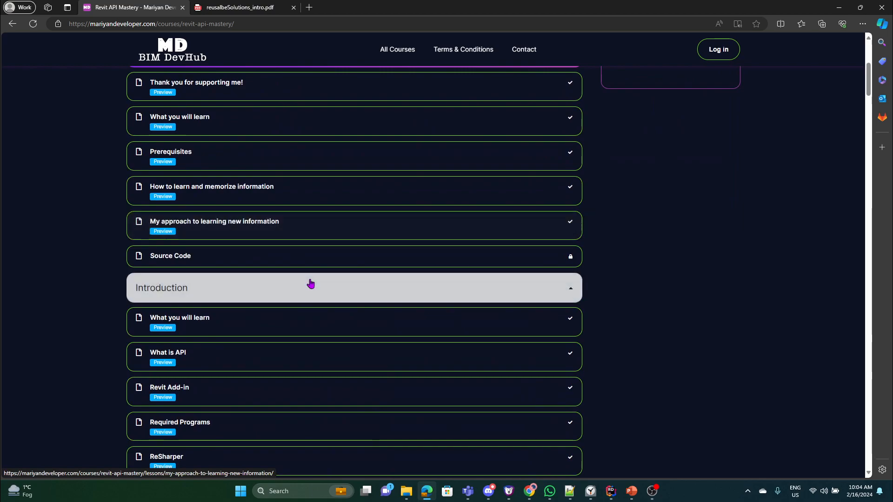
pyautogui.scroll(-3)
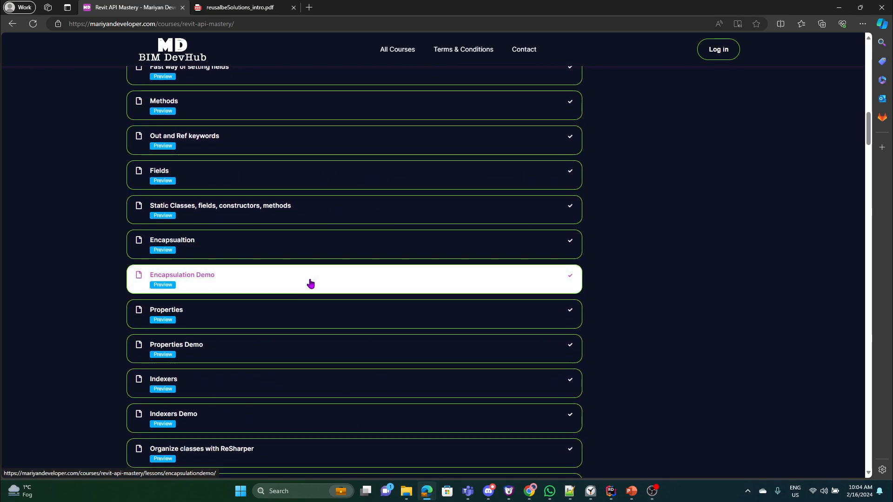
pyautogui.scroll(-3)
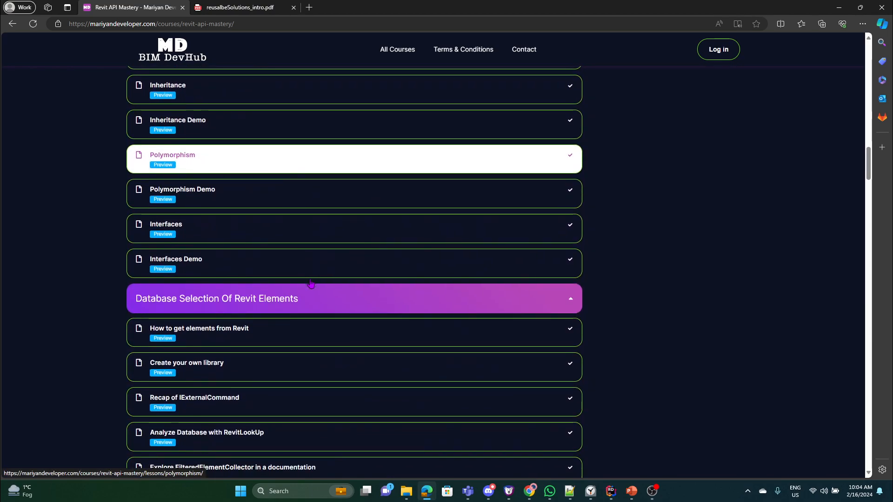
pyautogui.scroll(-3)
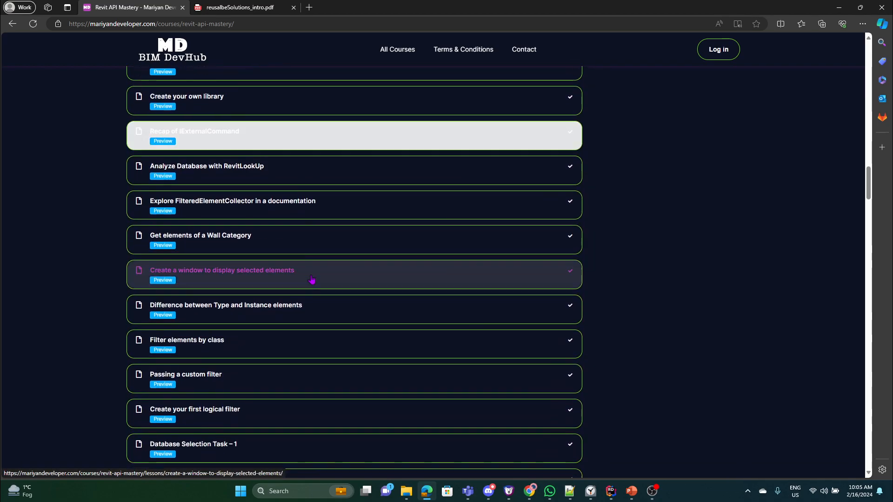
pyautogui.scroll(-3)
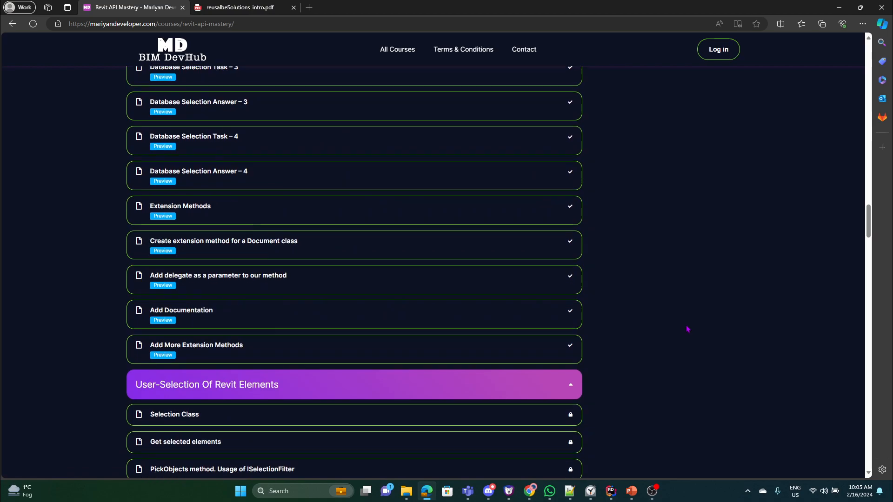
pyautogui.scroll(3)
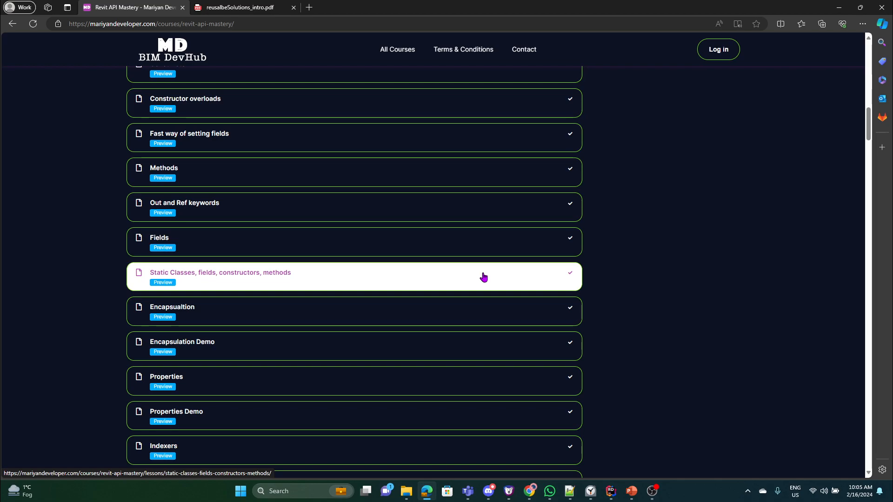
pyautogui.moveTo(322, 287)
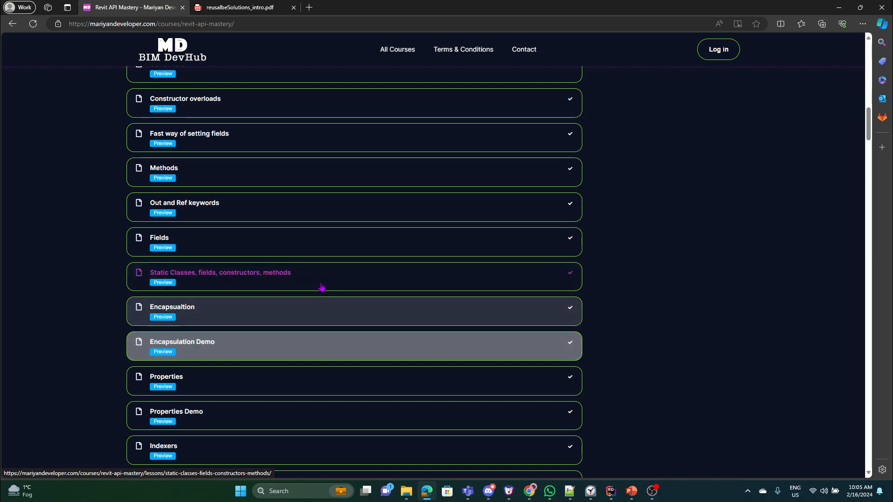
# - Browse the remaining curriculum lessons, then return to the home page via the BIM DevHub logo
pyautogui.scroll(-3)
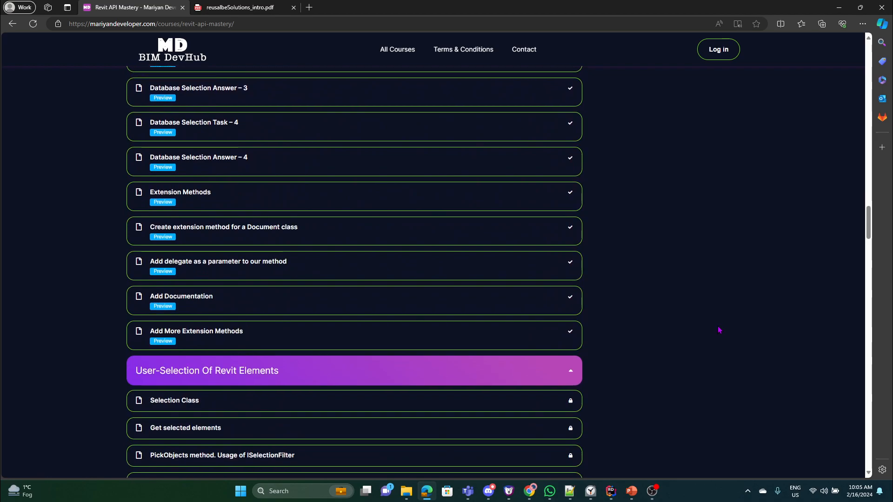
pyautogui.scroll(-3)
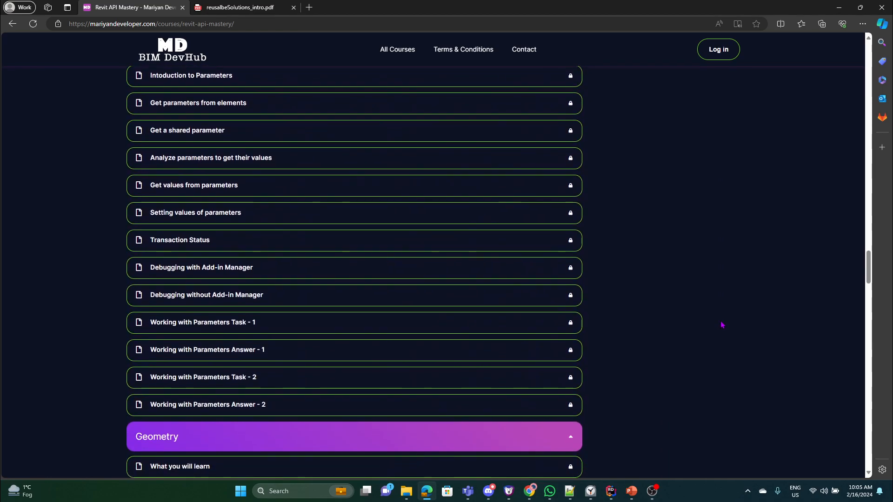
pyautogui.scroll(-3)
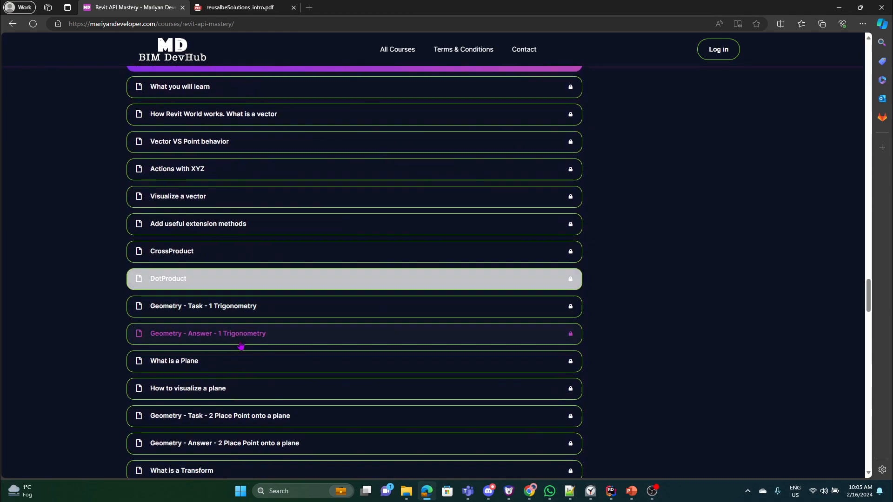
pyautogui.scroll(-3)
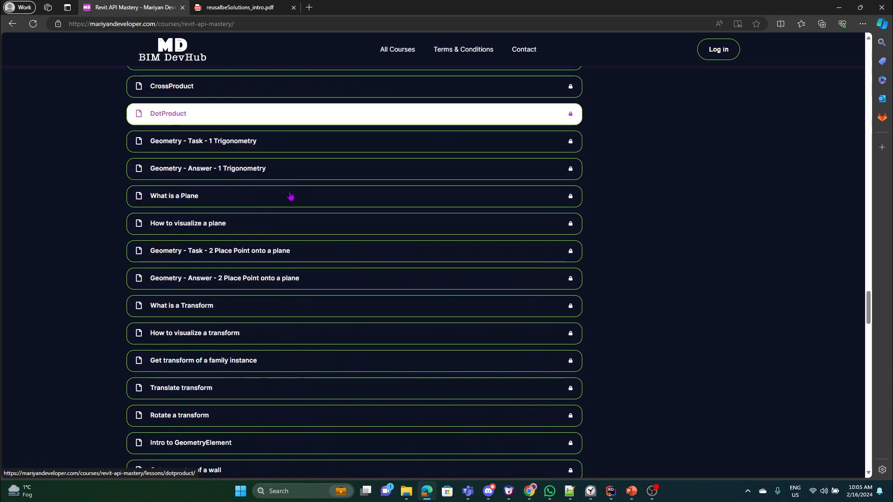
pyautogui.scroll(-3)
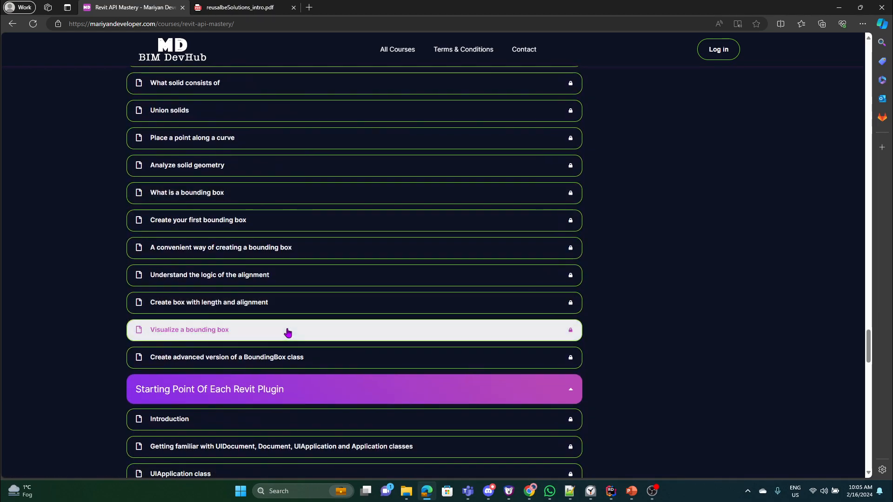
pyautogui.scroll(3)
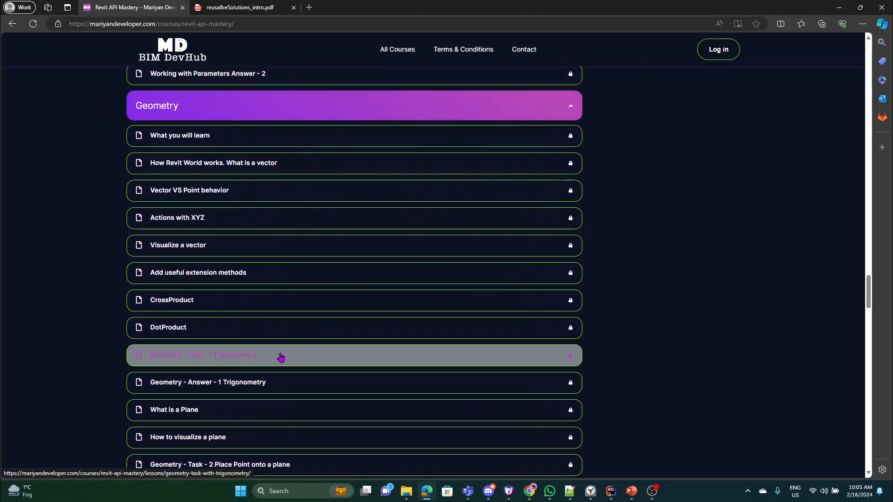
pyautogui.scroll(3)
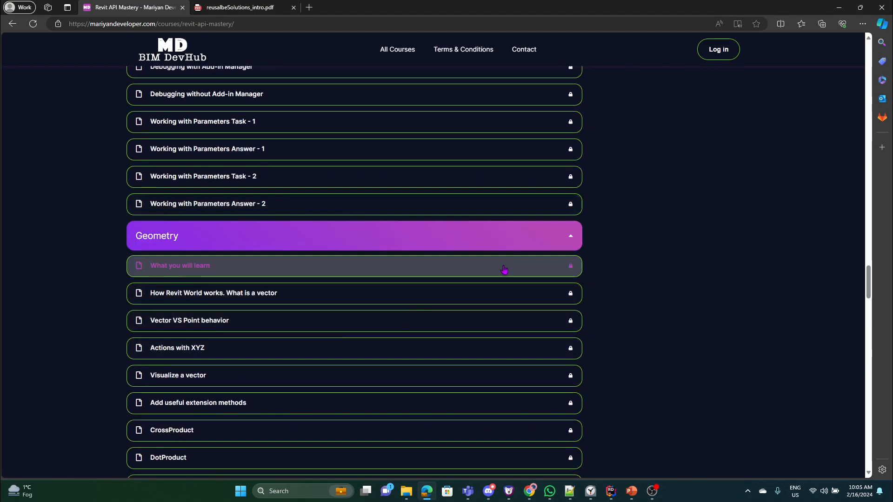
pyautogui.scroll(3)
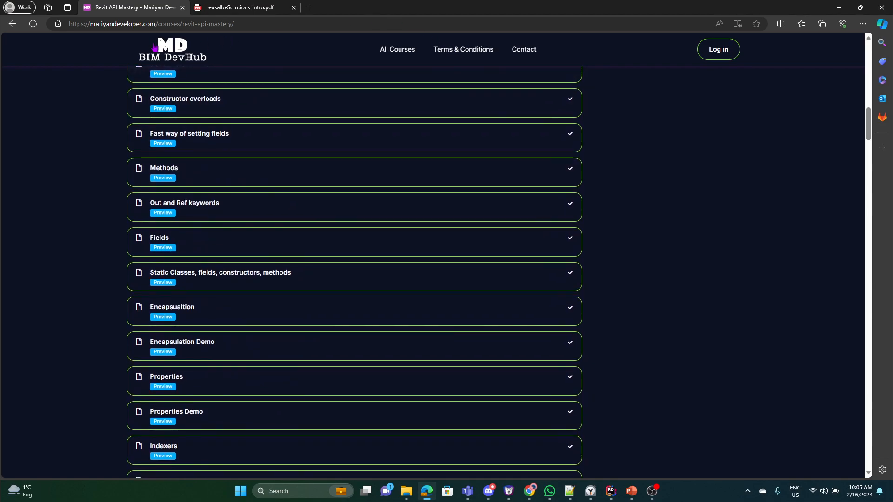
pyautogui.click(171, 56)
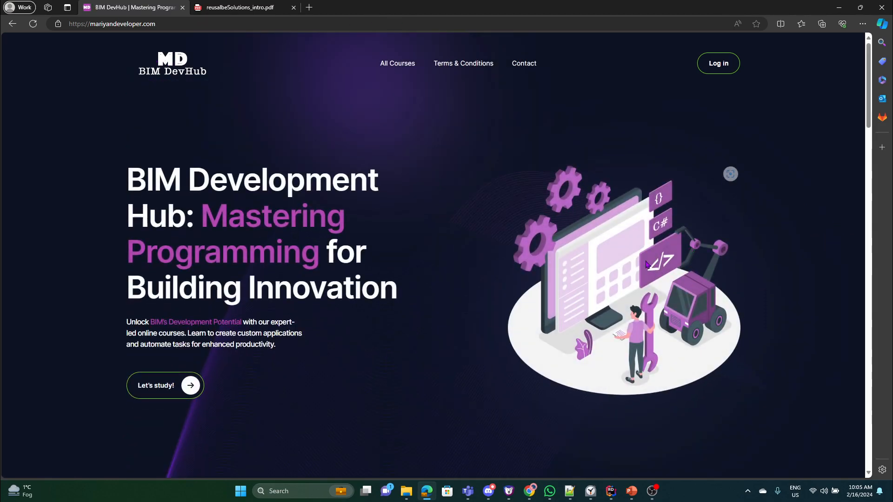
pyautogui.moveTo(572, 253)
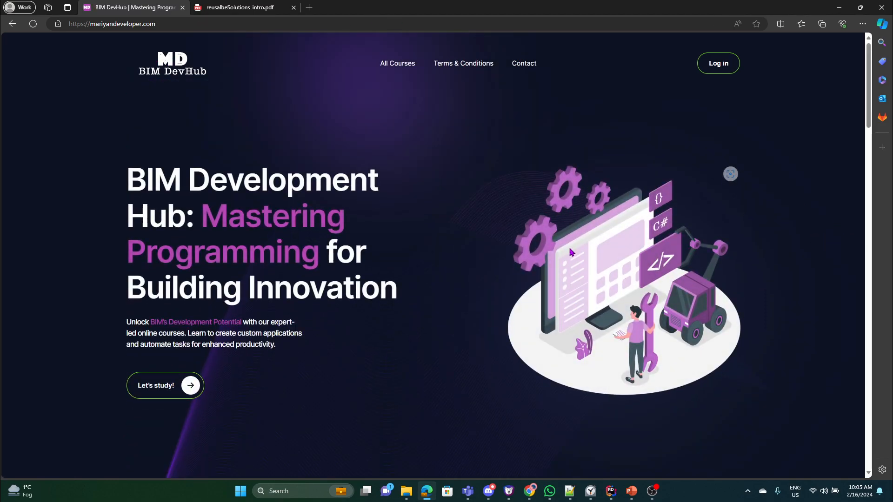
pyautogui.moveTo(417, 236)
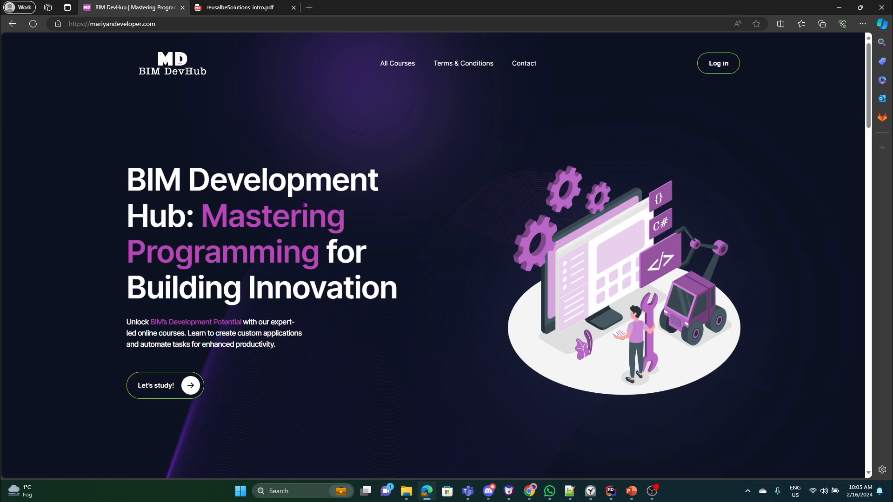
pyautogui.moveTo(528, 104)
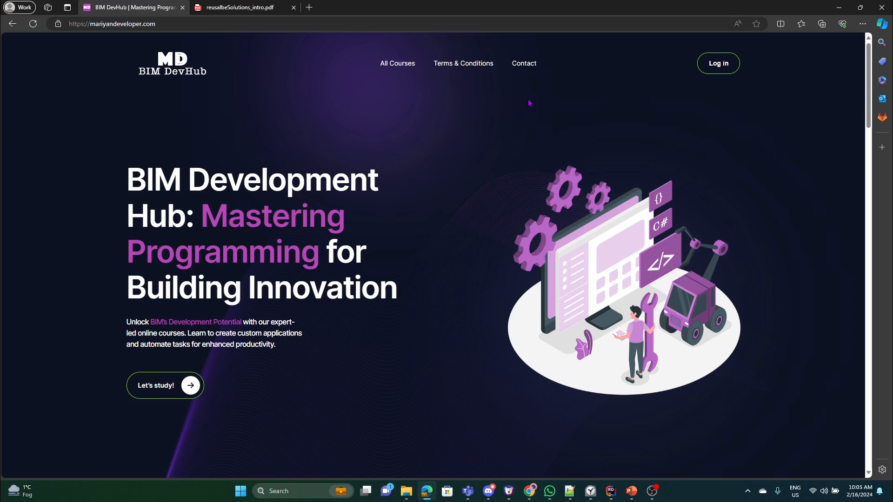
# - Visit the Contact page, then switch back toward the All Courses listing
pyautogui.click(523, 63)
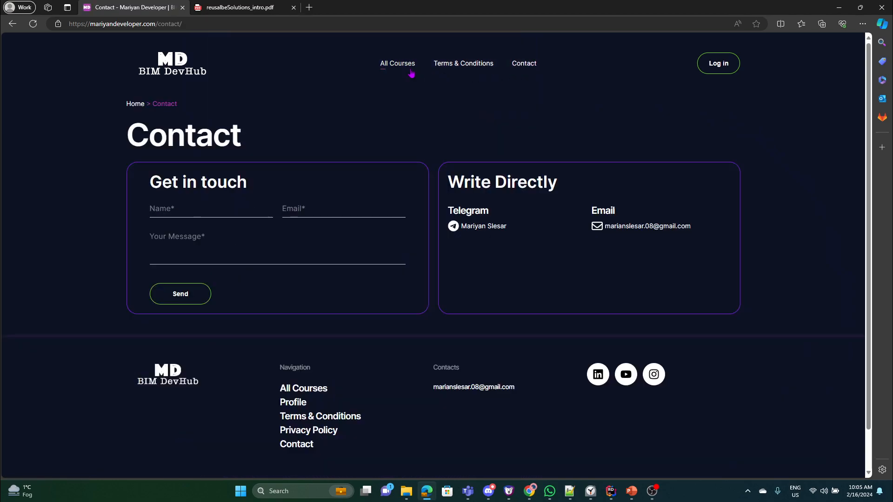
pyautogui.click(243, 7)
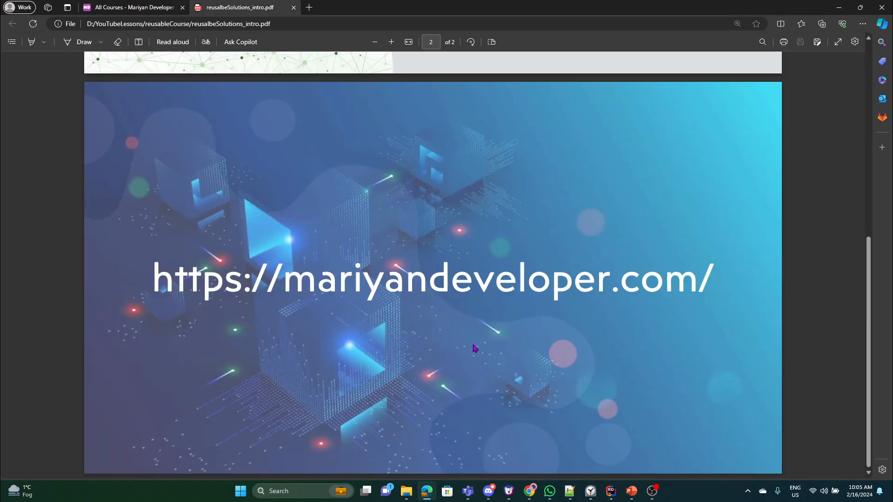
pyautogui.moveTo(475, 348)
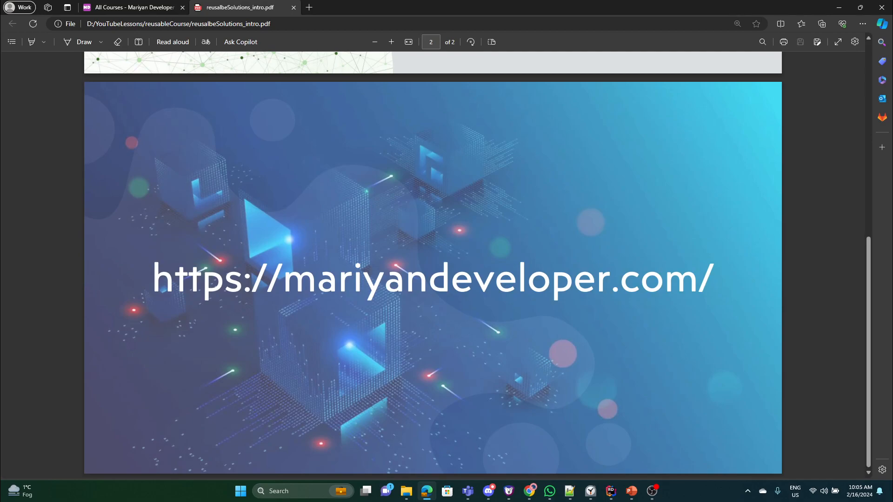
pyautogui.moveTo(190, 339)
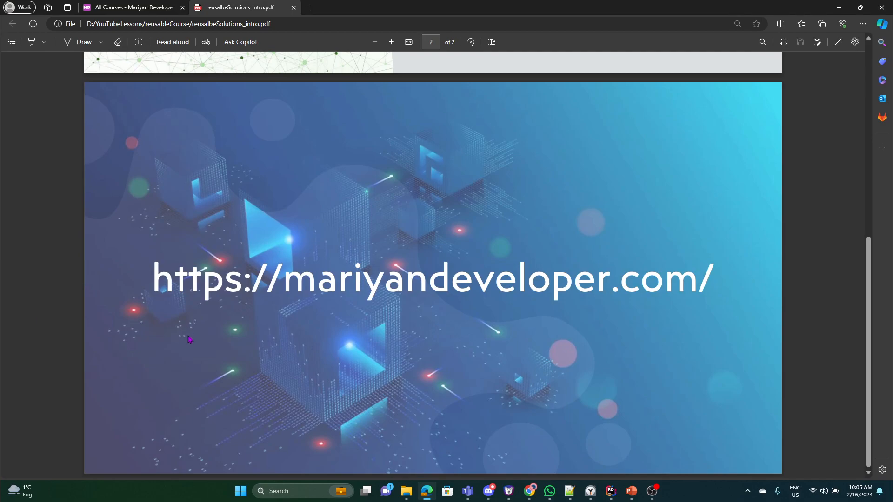